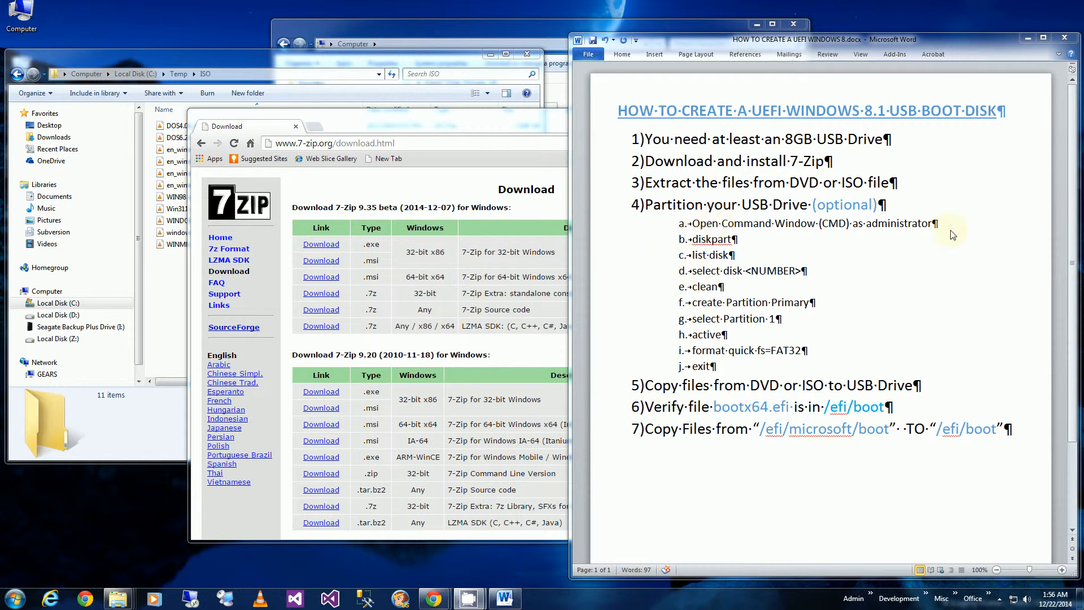
mouse_move(937, 226)
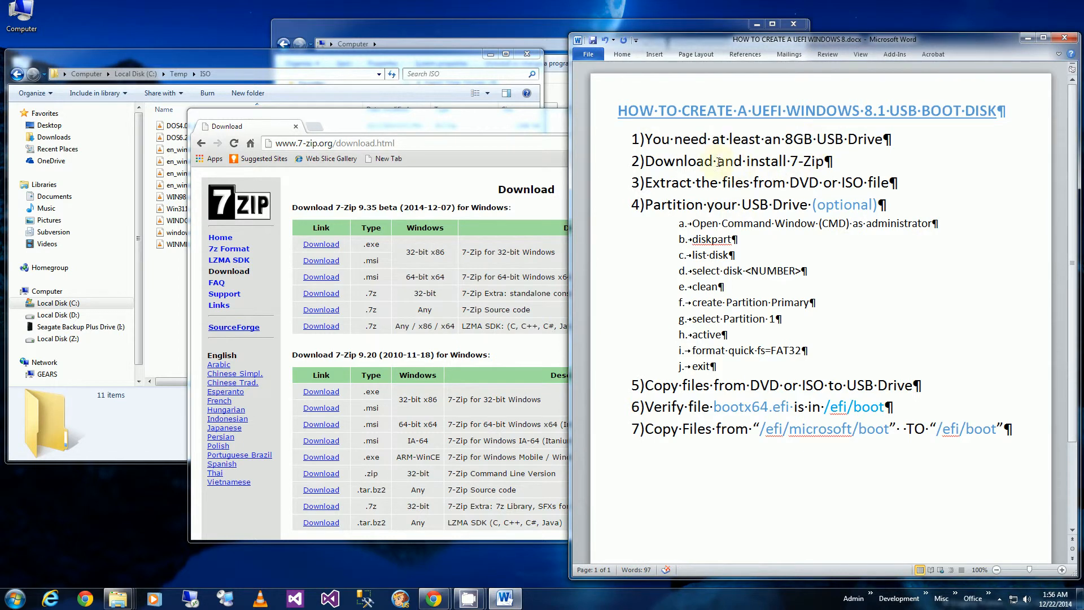
- Review the seven UEFI USB boot disk steps in Word, highlighting the extraction and FAT32 wording
left_click_drag(717, 161, 825, 161)
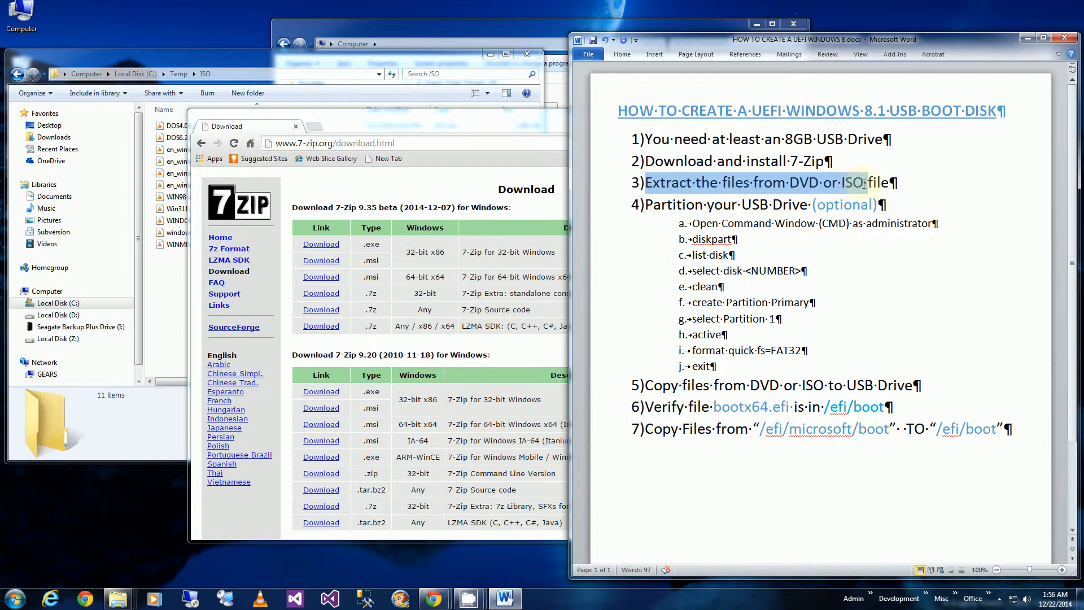
left_click(803, 183)
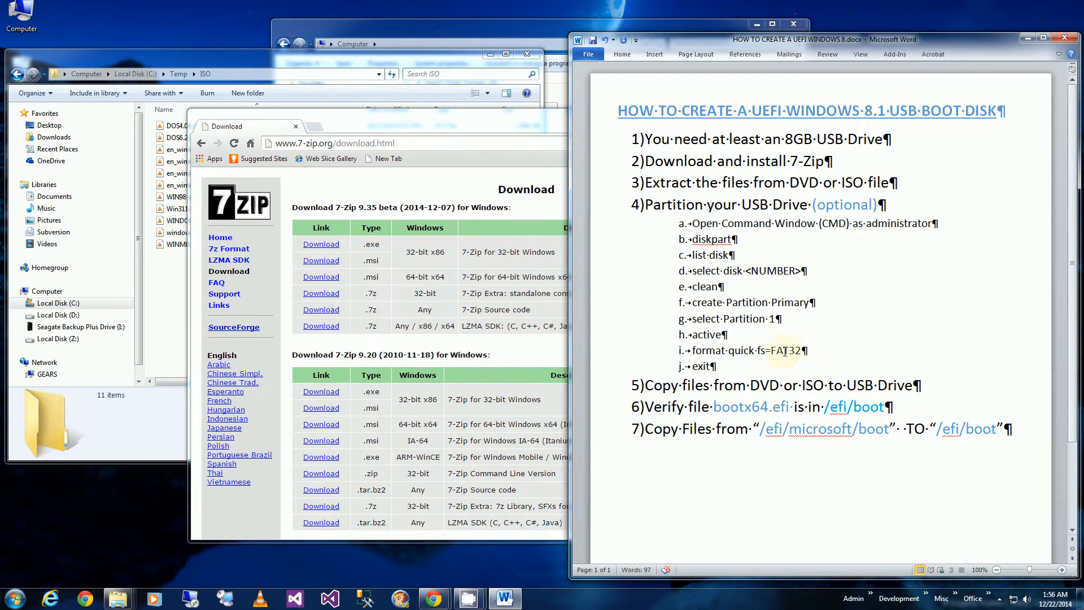
double_click(786, 350)
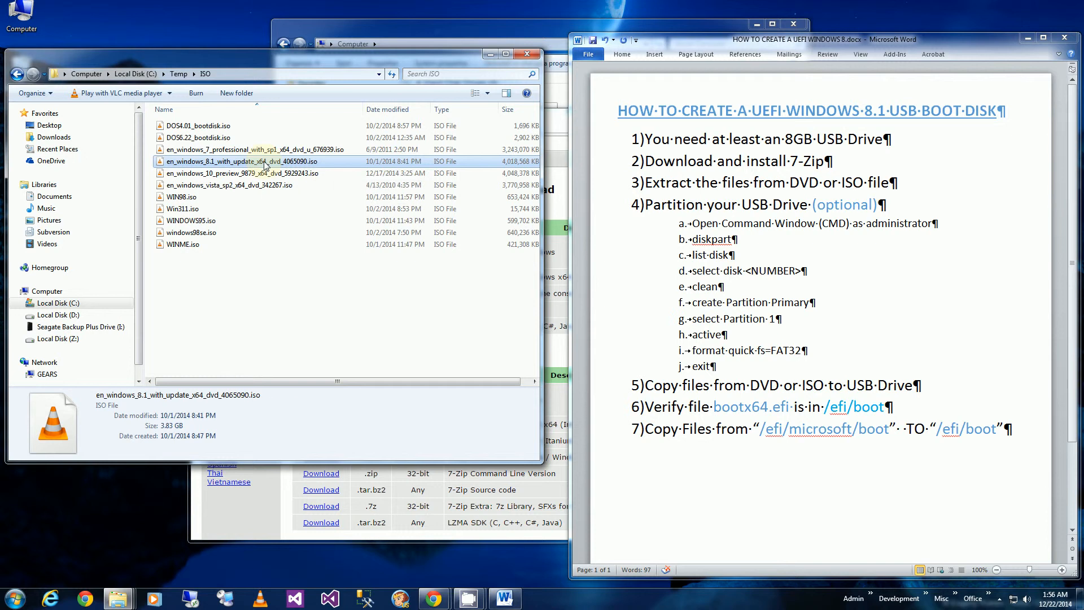
- Extract the Windows 8.1 ISO with 7-Zip into folder en_windows_8.1_with_update_x64_dvd_4065090
right_click(264, 162)
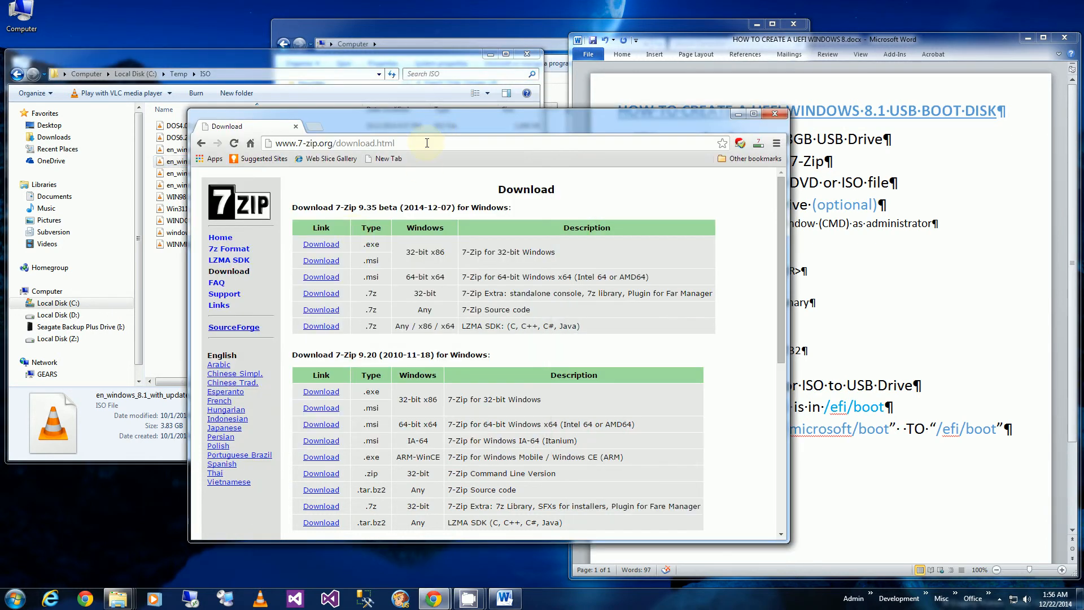
mouse_move(404, 84)
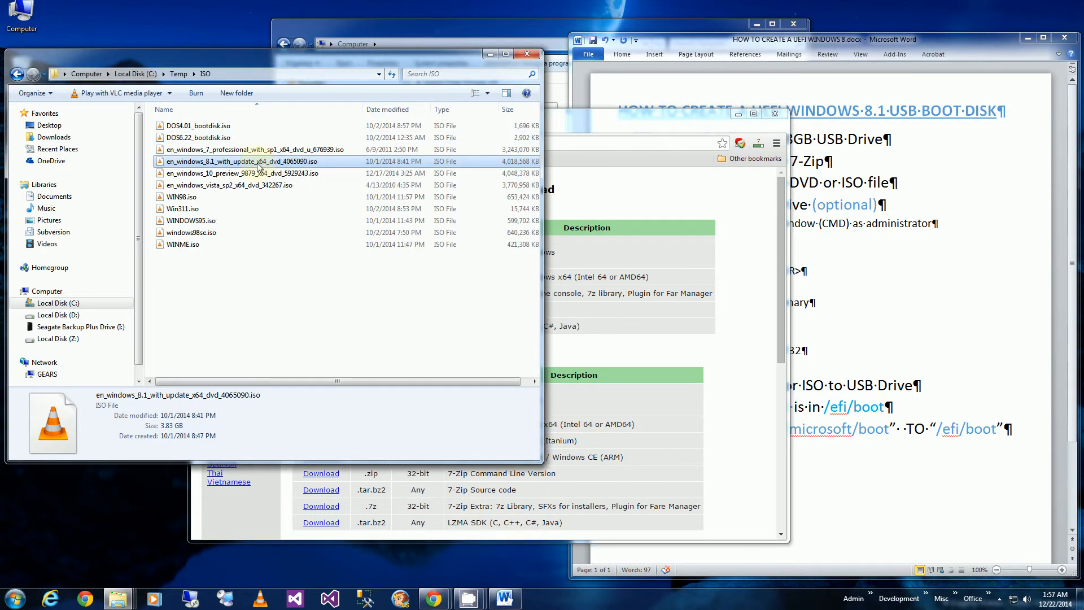
right_click(260, 161)
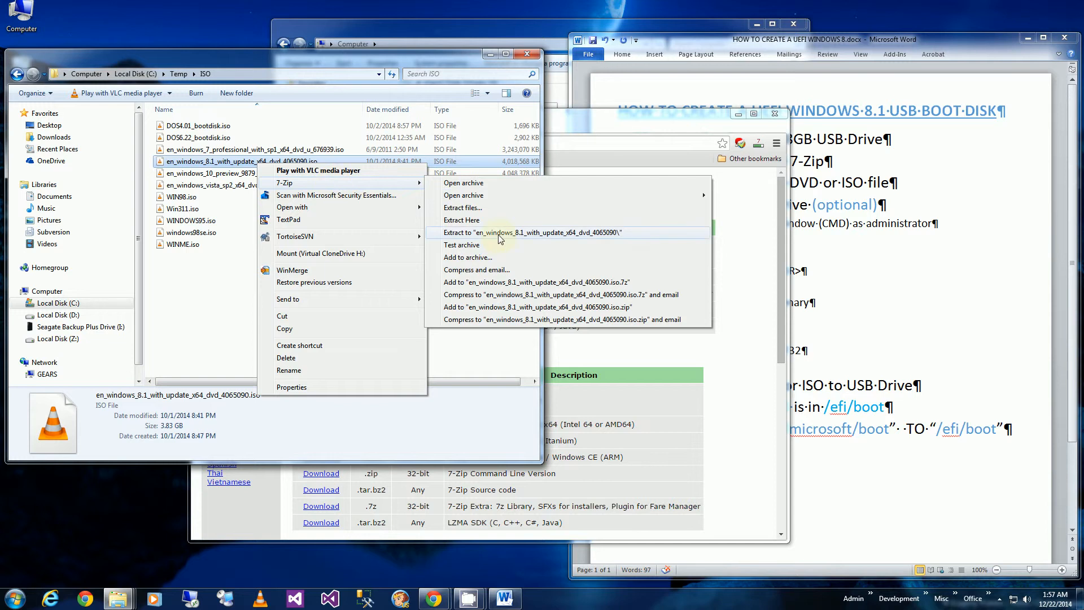
left_click(499, 232)
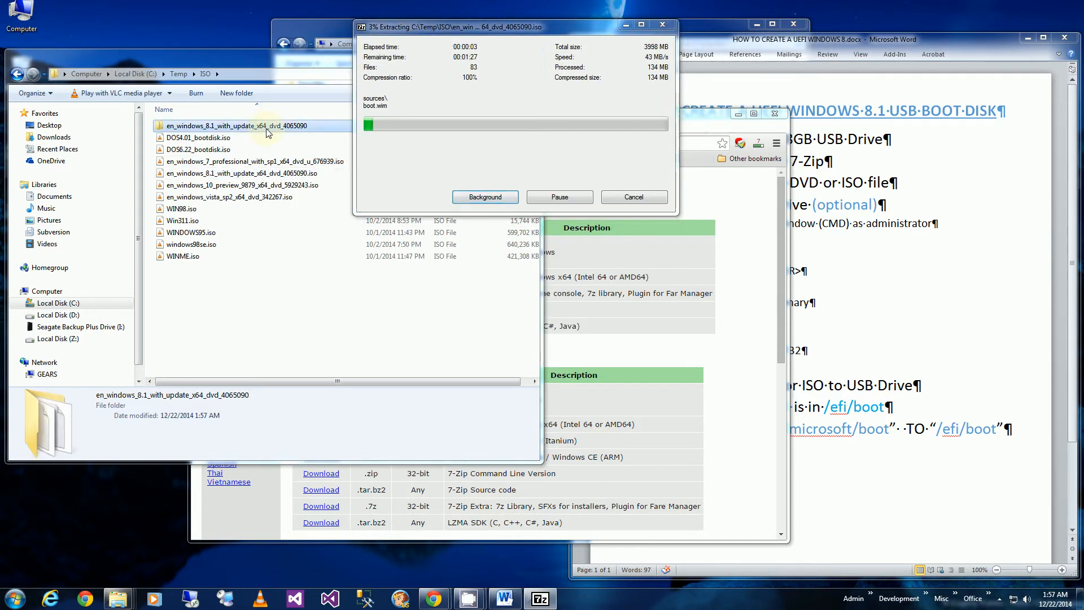
- Move the extraction window aside and run Command Prompt from Accessories as administrator
left_click_drag(515, 26, 401, 31)
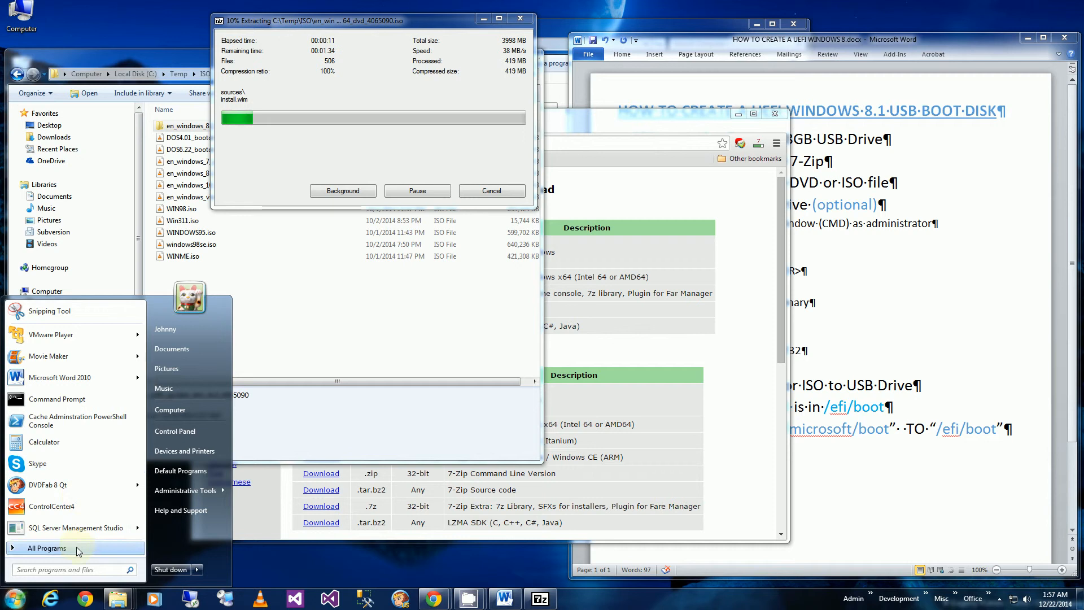
left_click(47, 548)
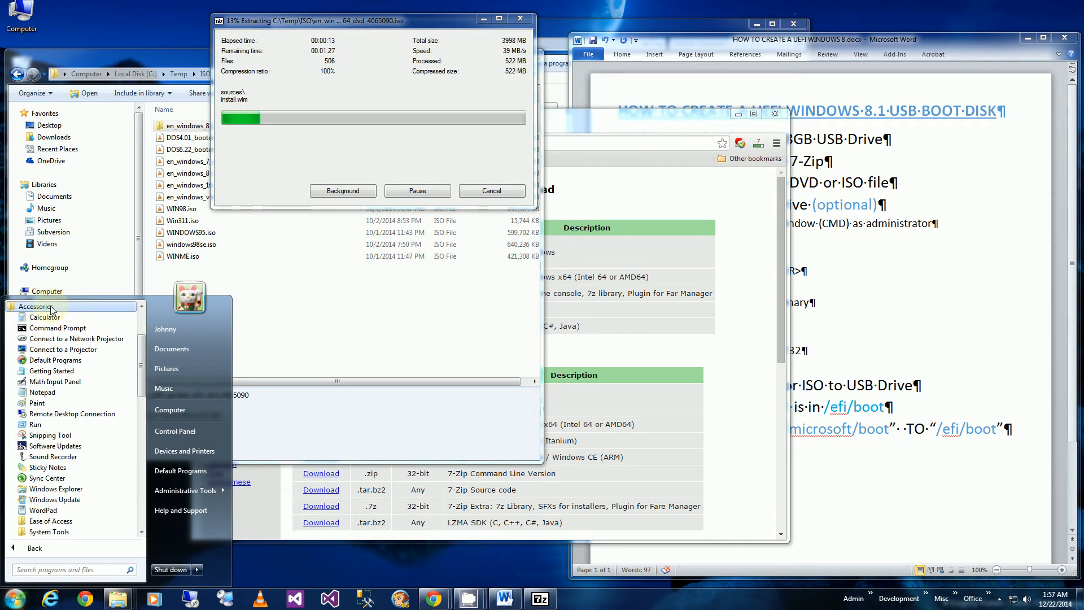
right_click(56, 328)
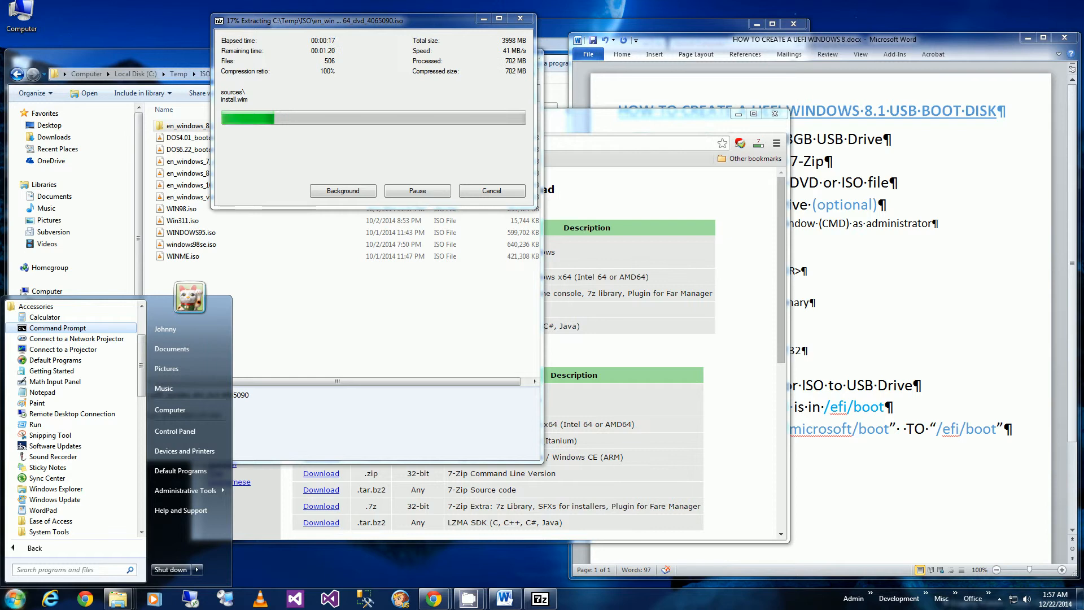
left_click(57, 327)
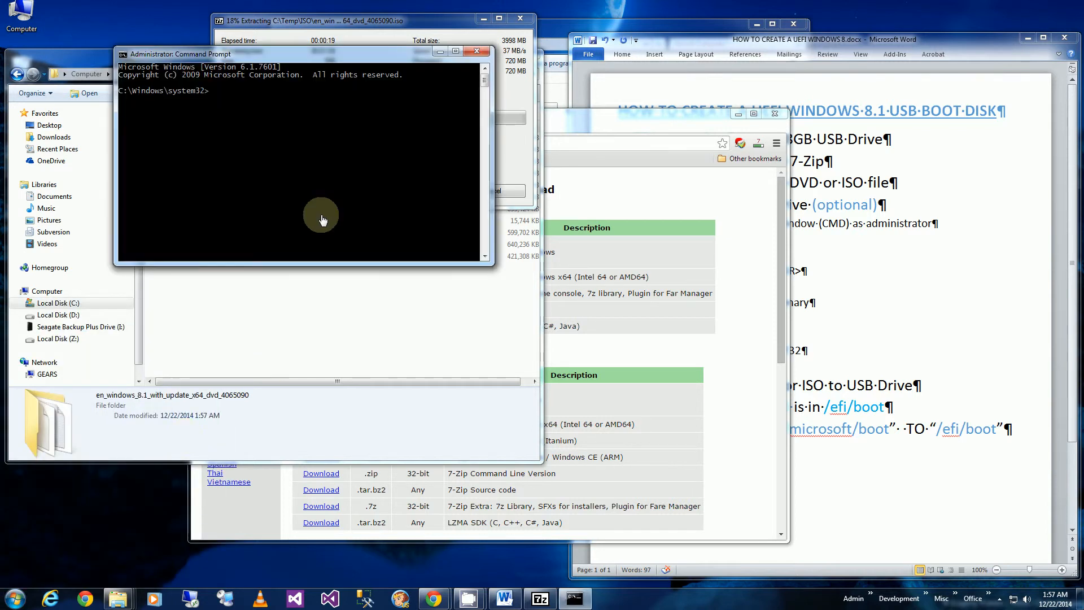
- Run diskpart and list disk to reveal the 7633 MB Disk 3
type("diskpart")
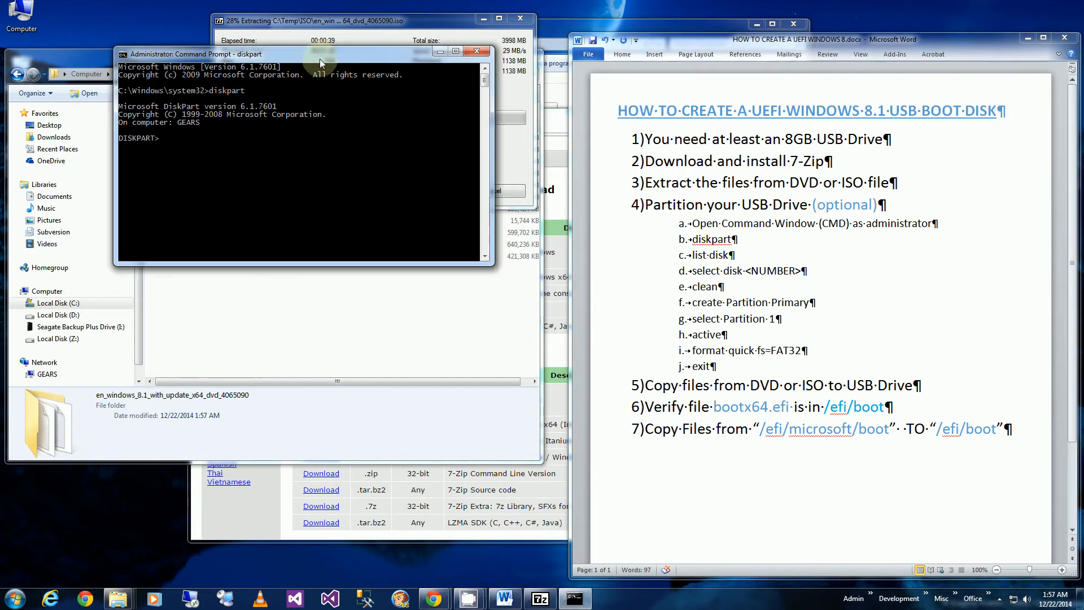
type("list disk")
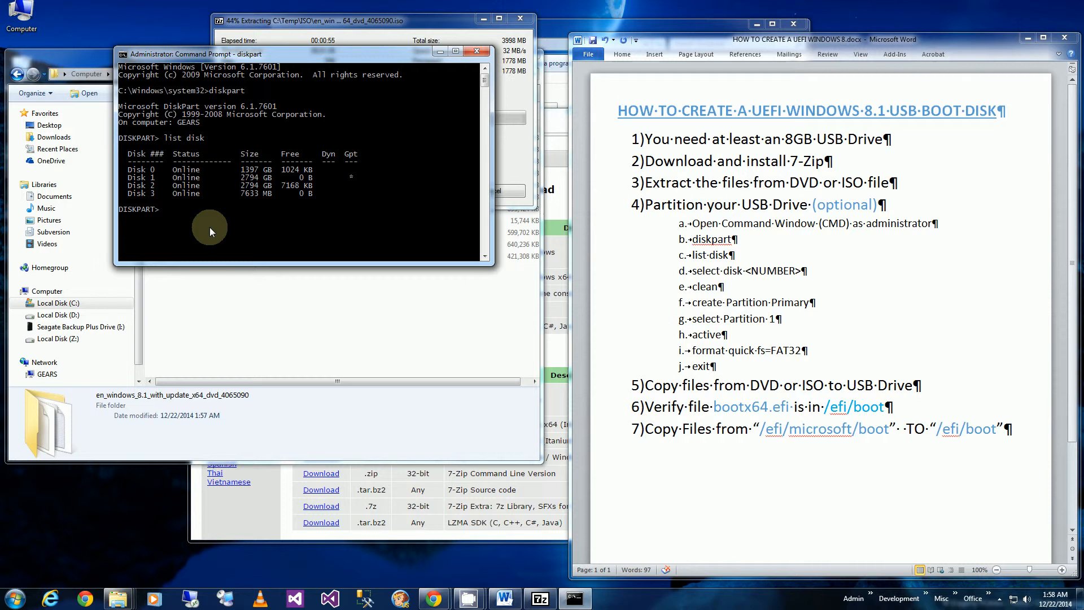
- Run select disk 3, clean, and create partition primary in DiskPart
type("select")
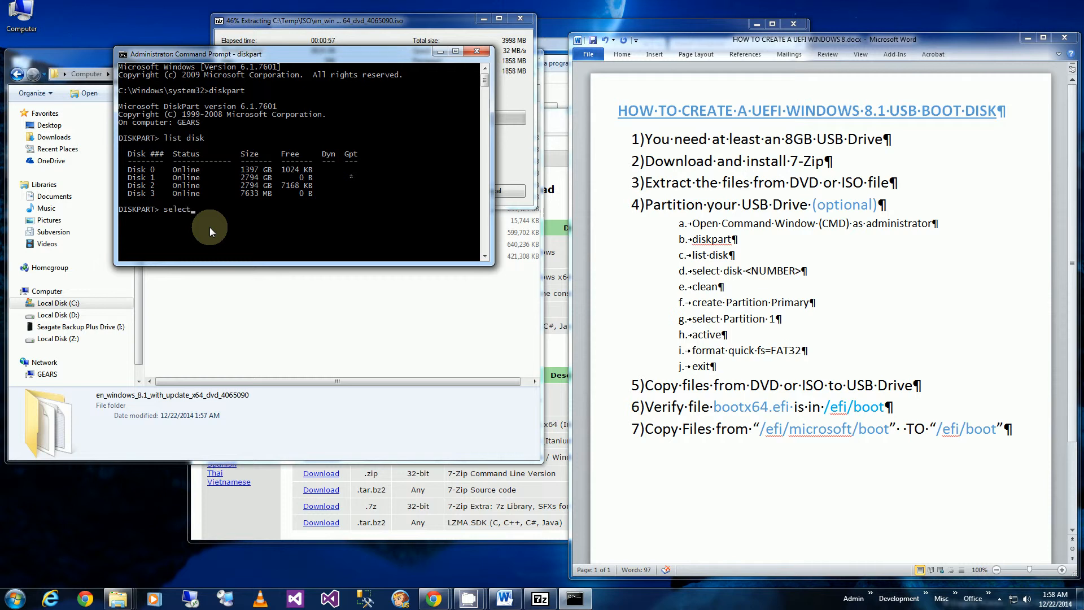
type("disk 3")
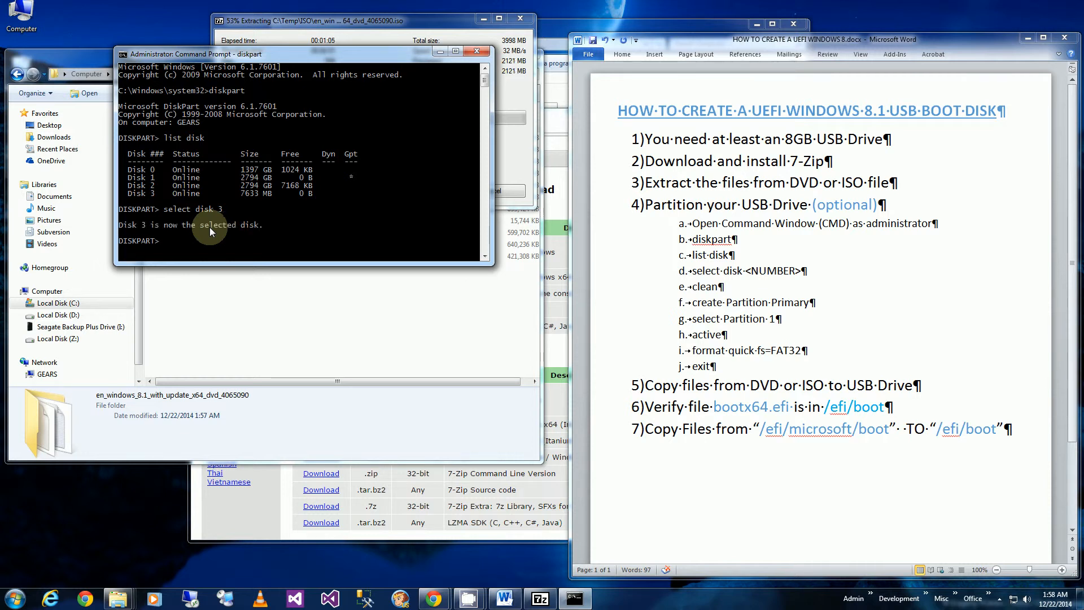
type("clean")
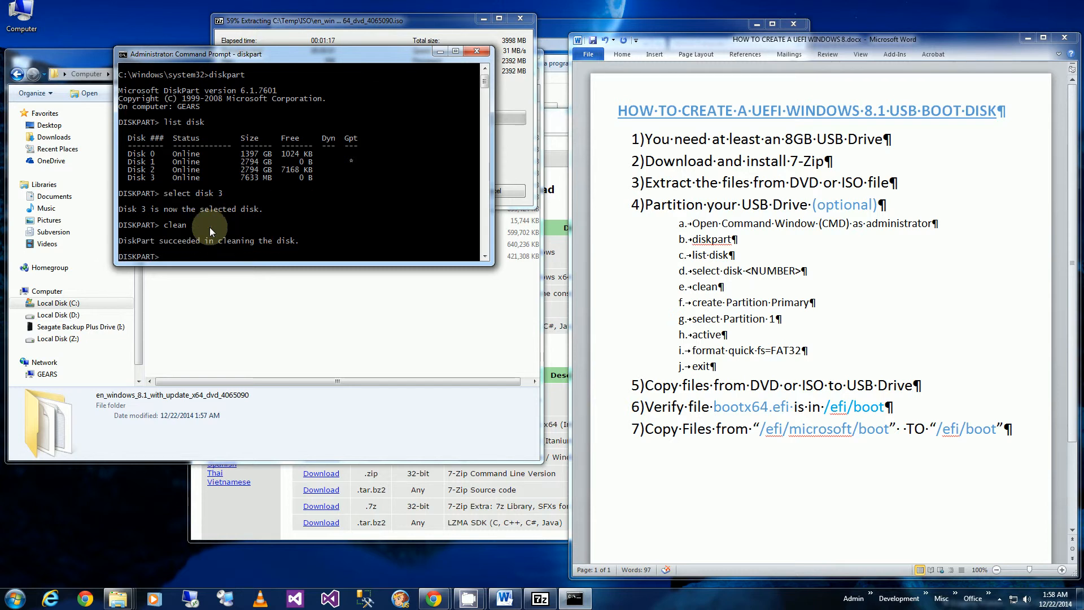
type("create")
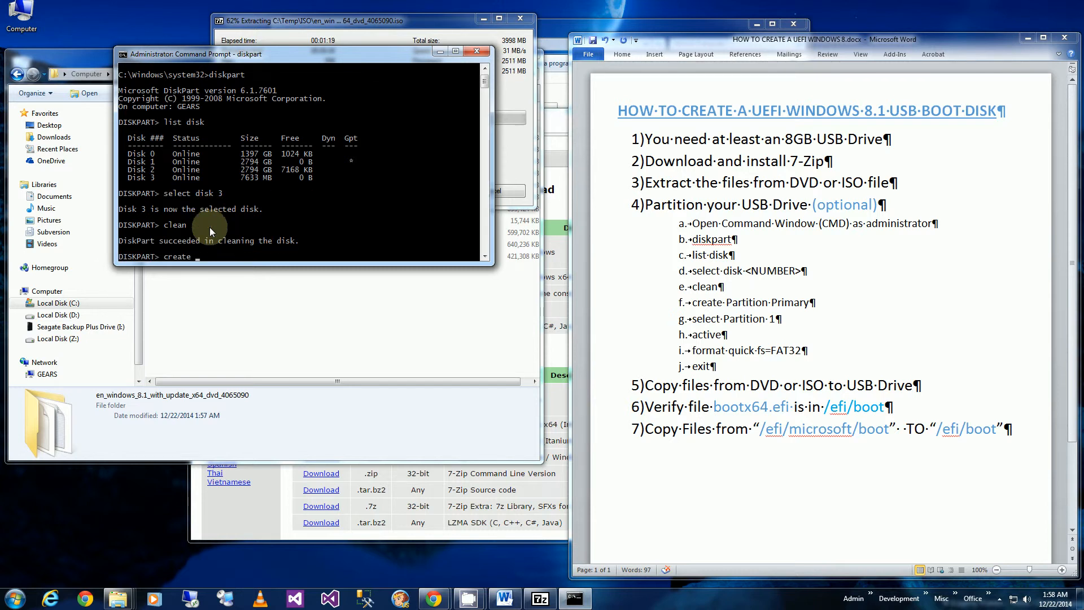
type("partition primary")
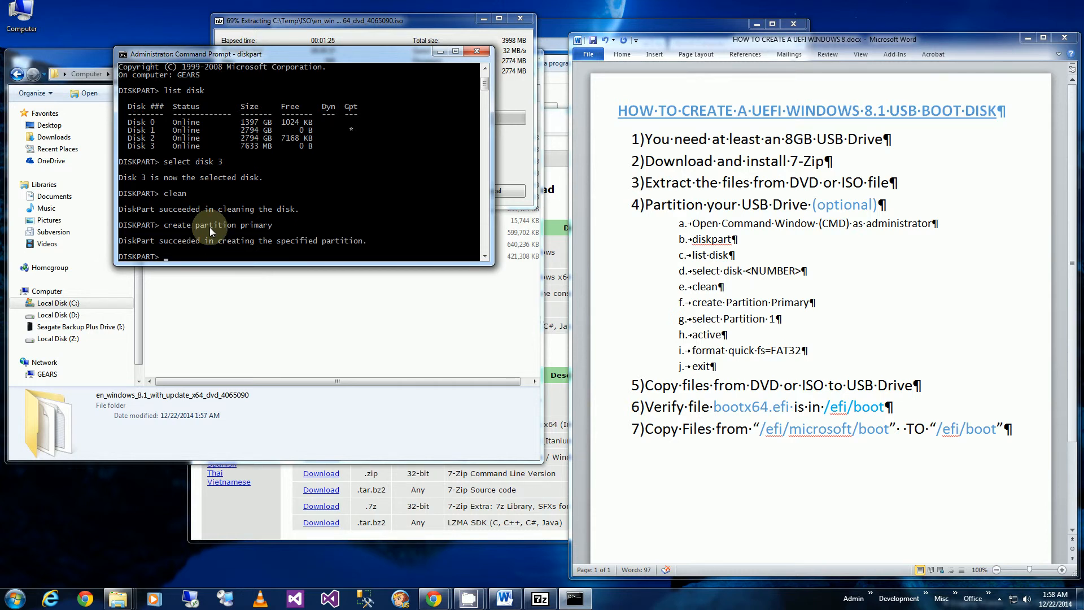
- Select partition 1, mark it active, and quick-format it with fs=FAT32
type("select")
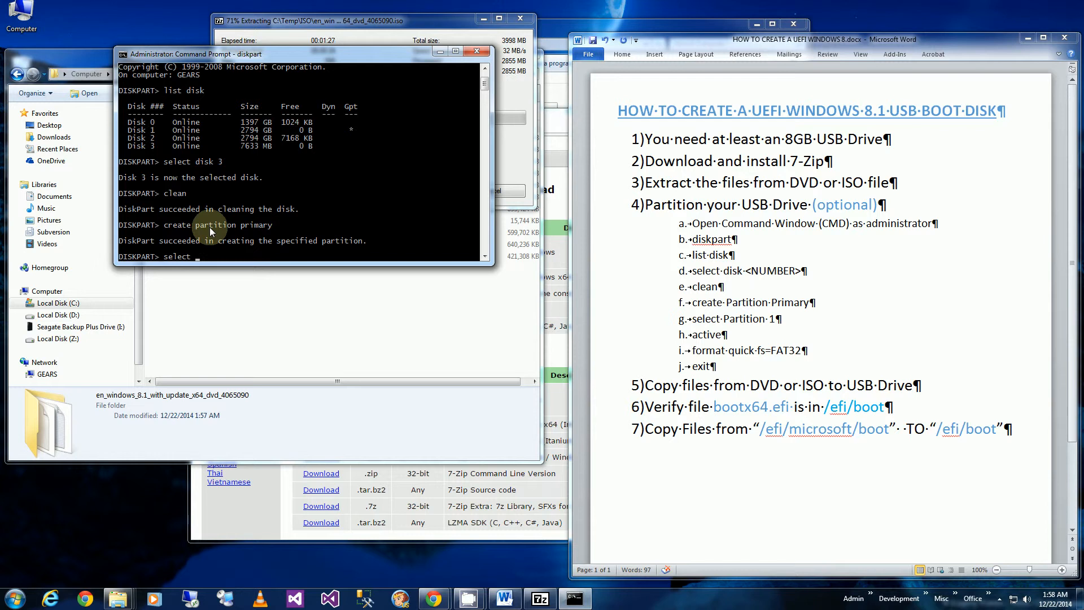
type("partition 1")
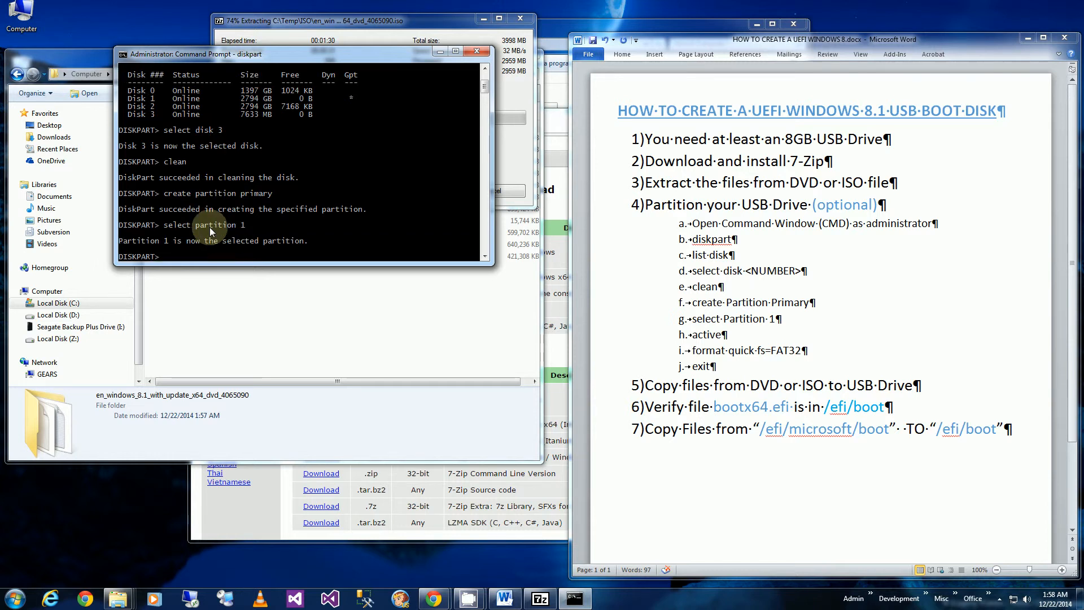
type("active")
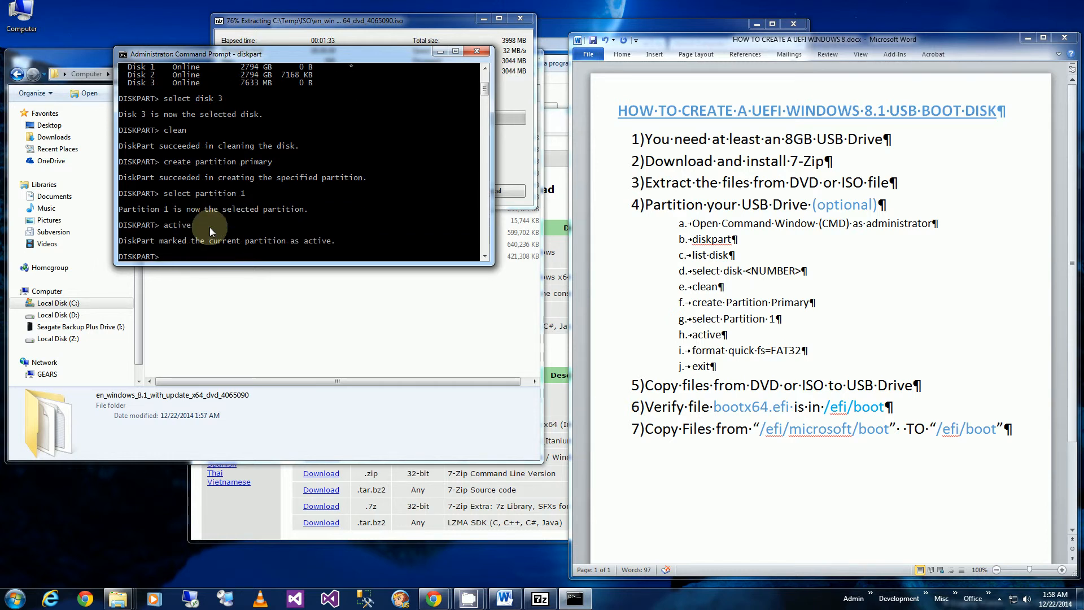
type("format quick fs=")
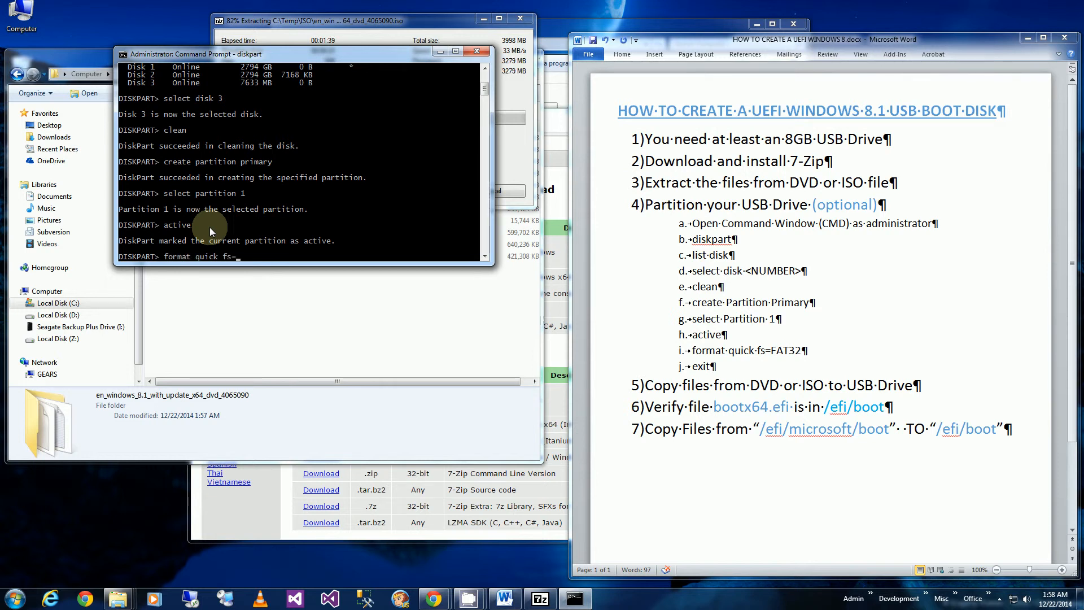
type("FAST32")
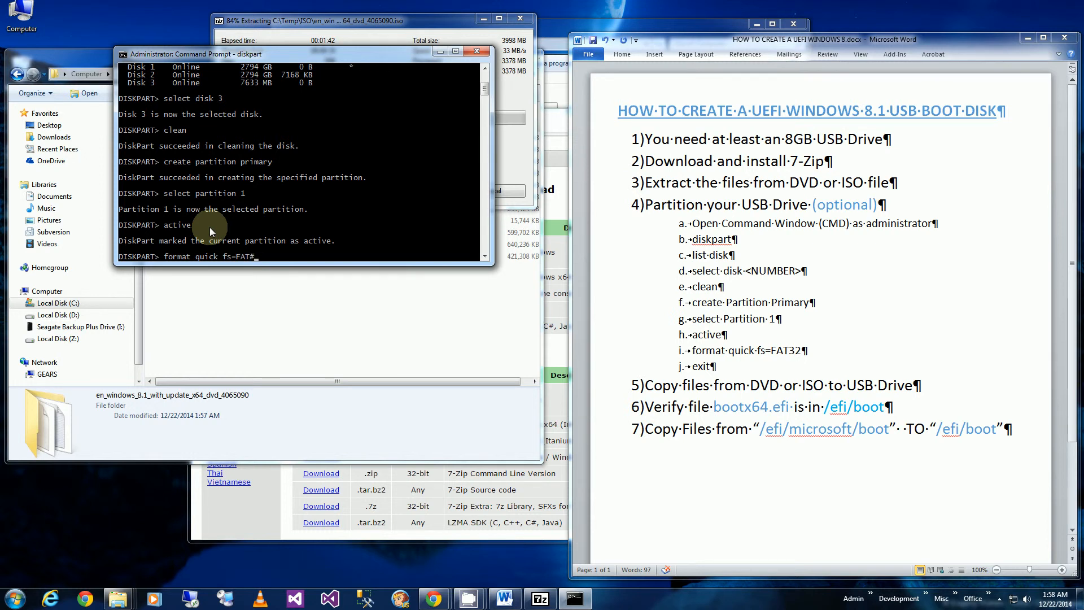
key("Return")
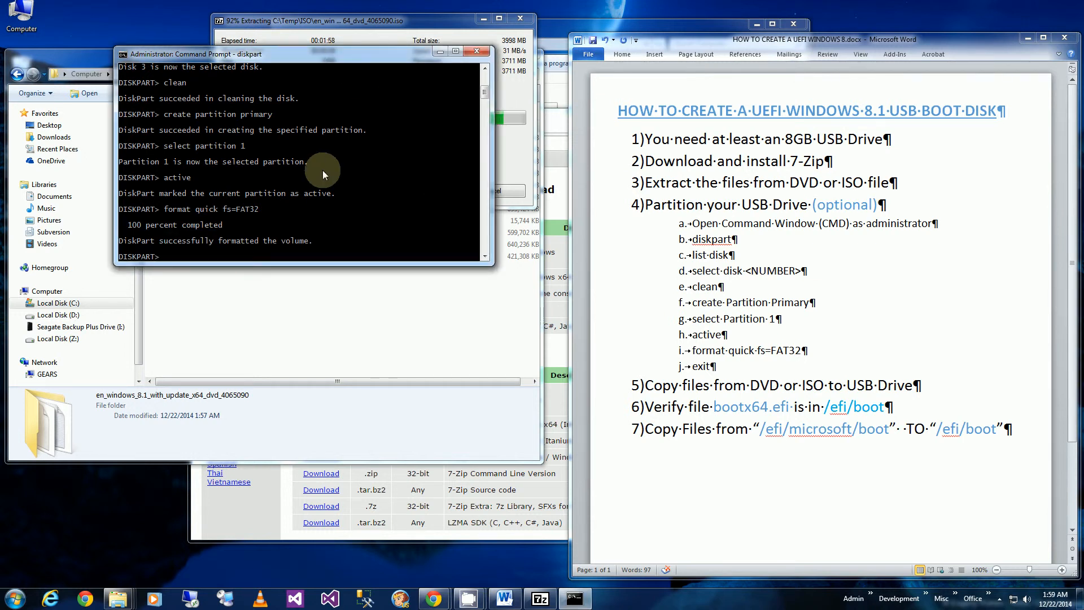
- Exit DiskPart and relaunch diskpart
type("exit")
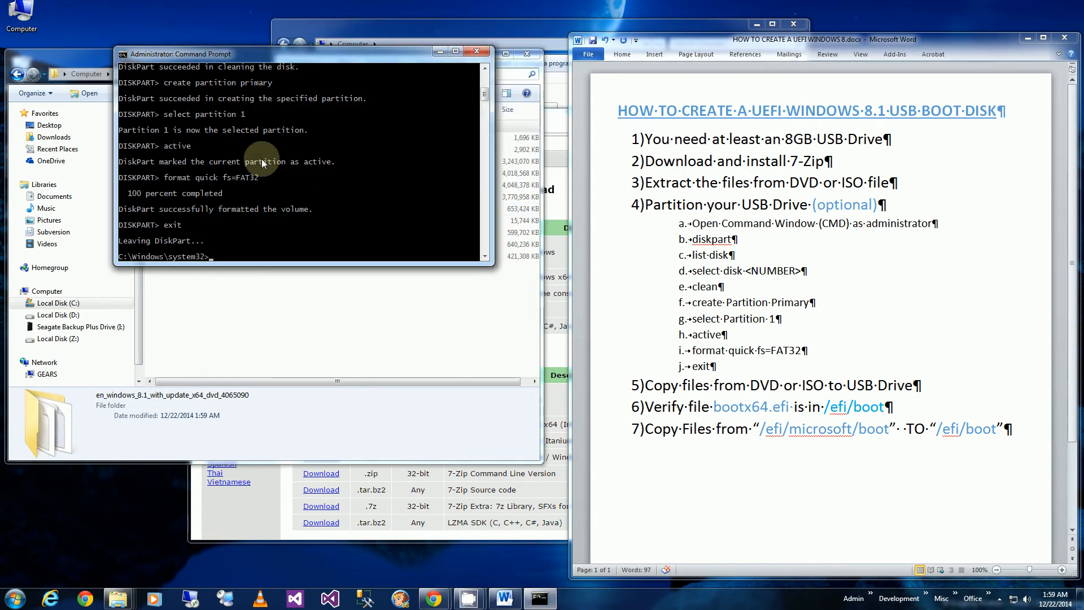
type("disk")
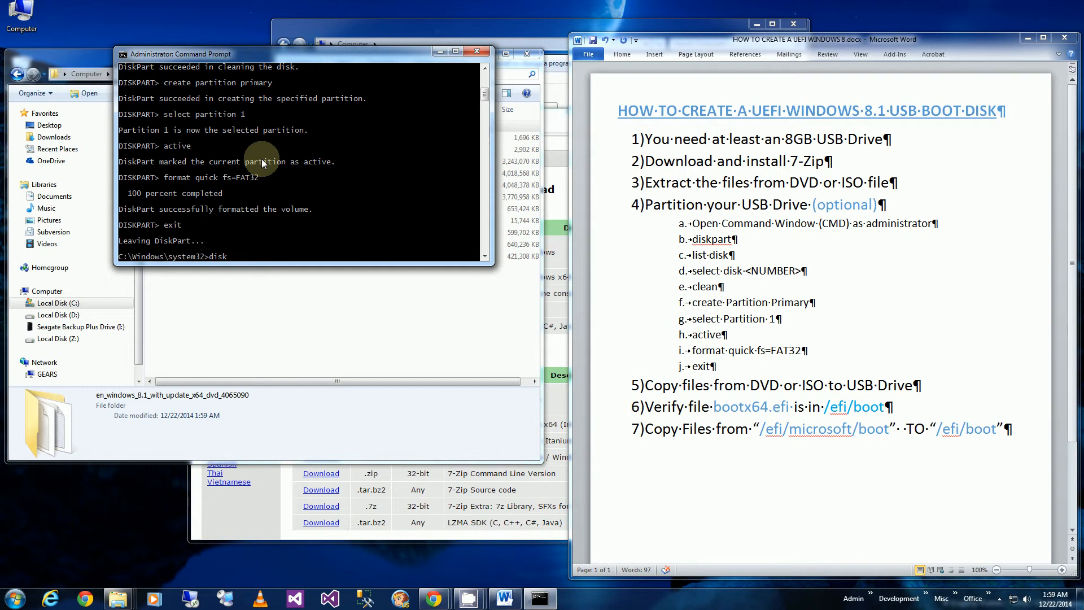
type("diskp")
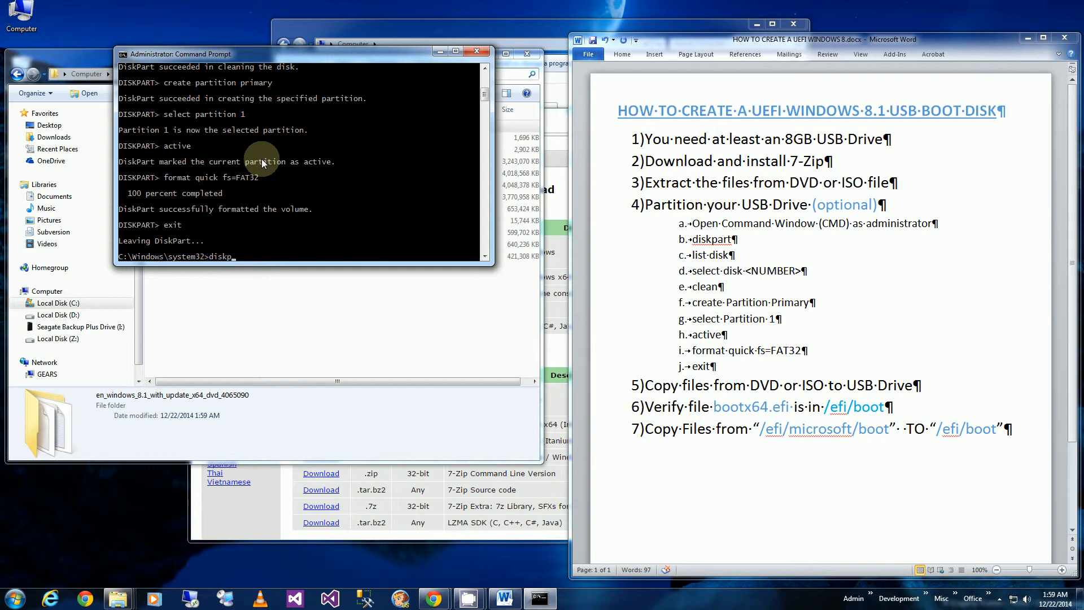
type("art")
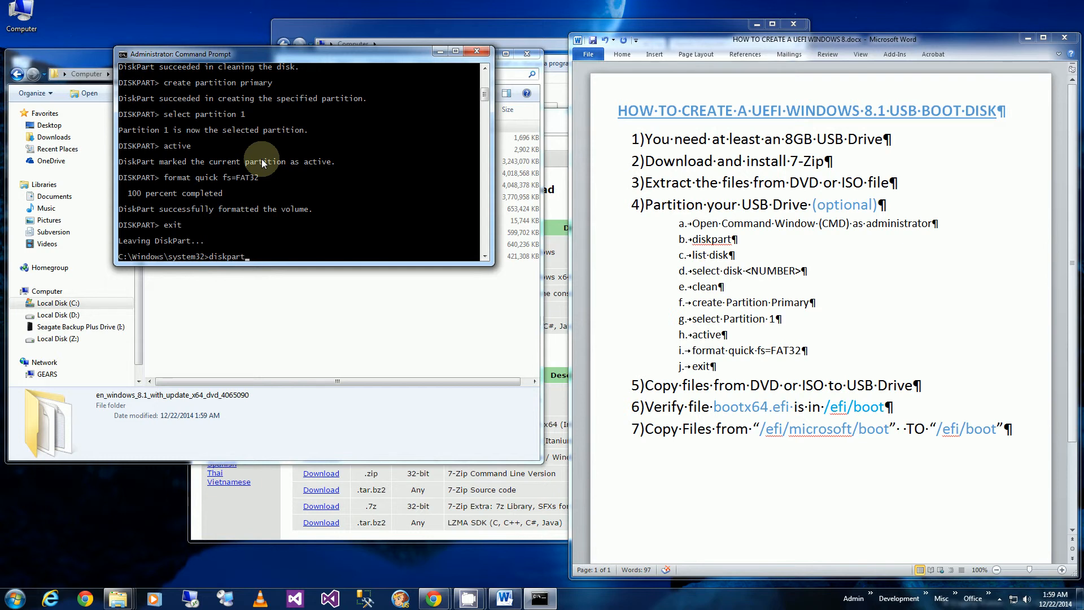
key("Return")
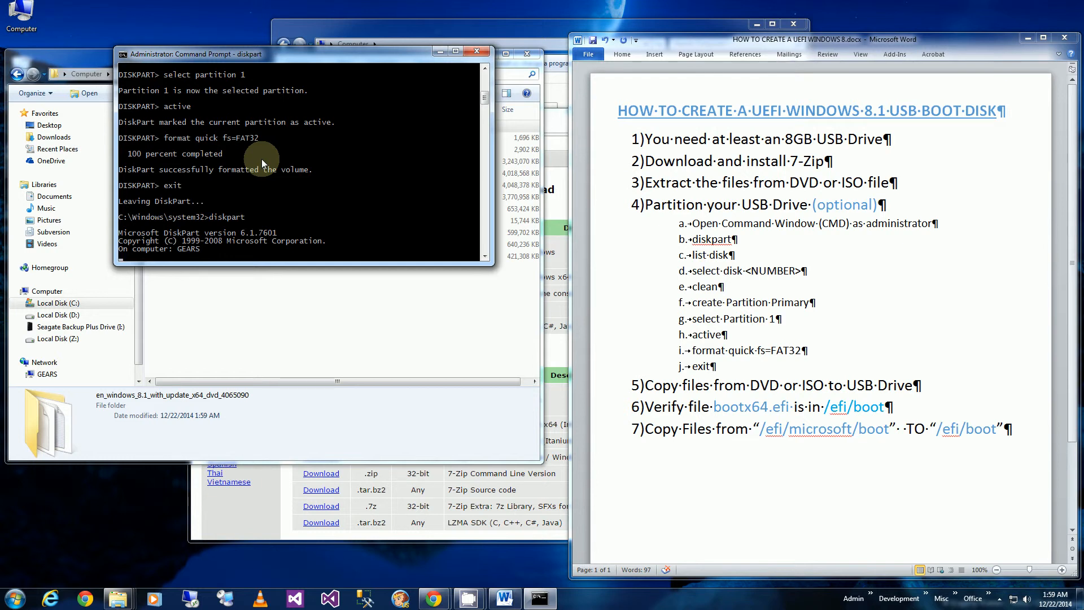
- List disks, select disk 3 and partition 1, and assign the USB drive letter G
key("Return")
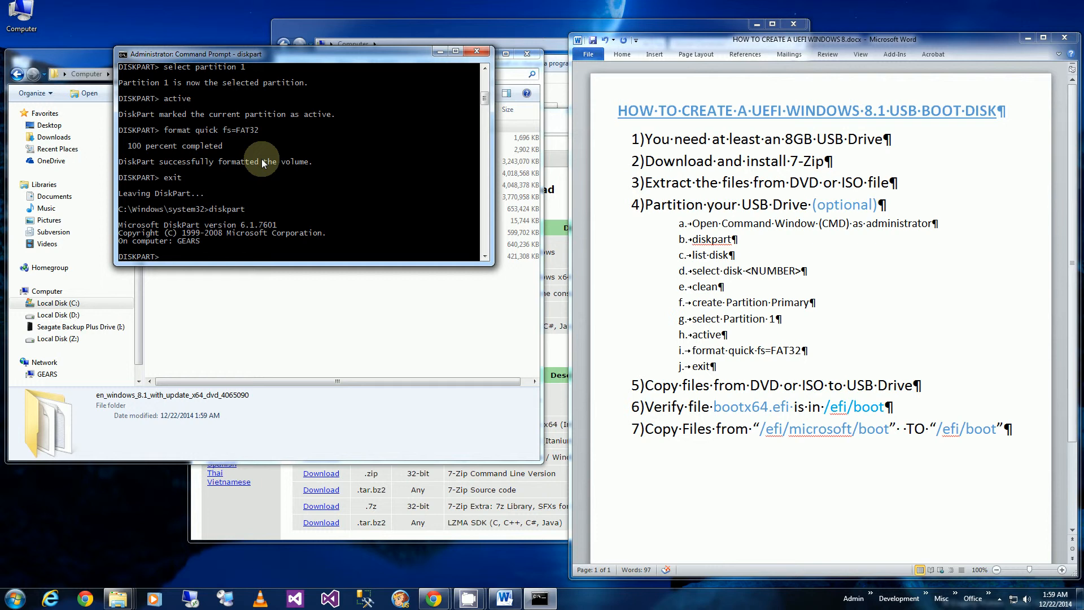
type("list disk")
type("select")
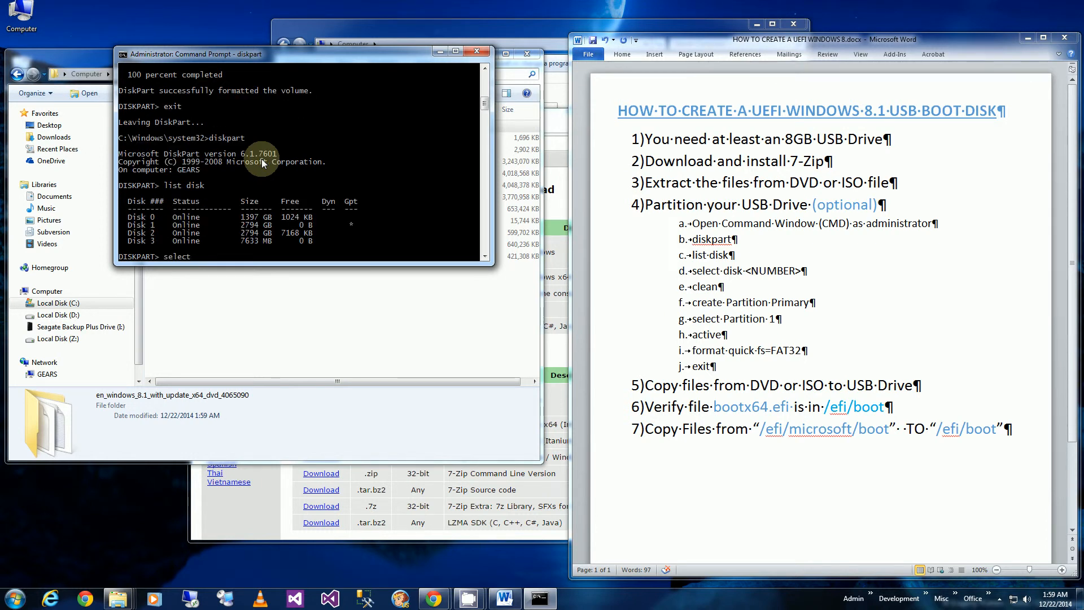
type("disk")
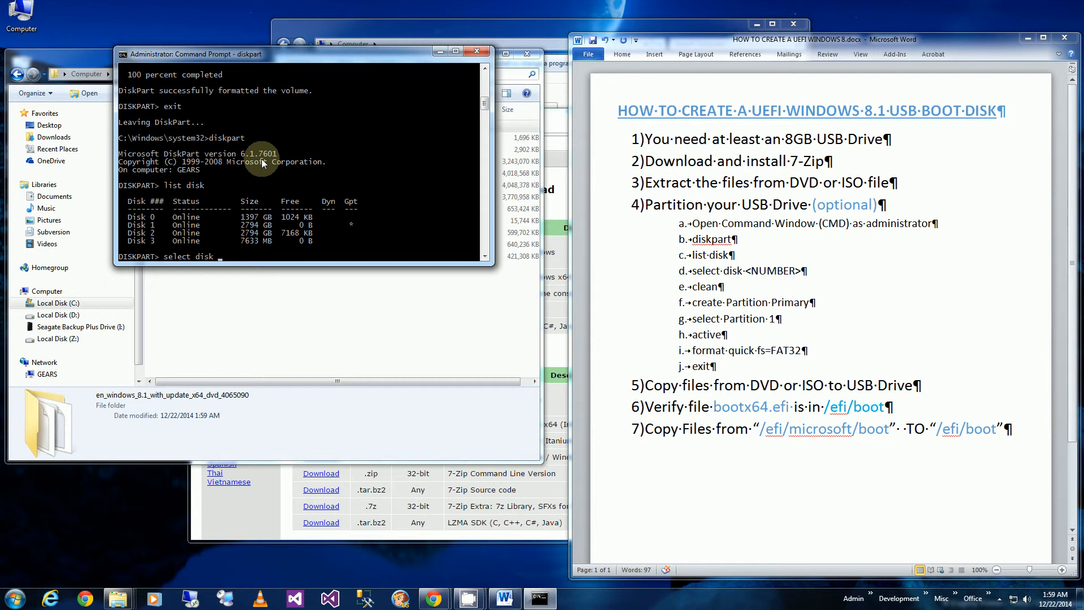
type("select disk 3")
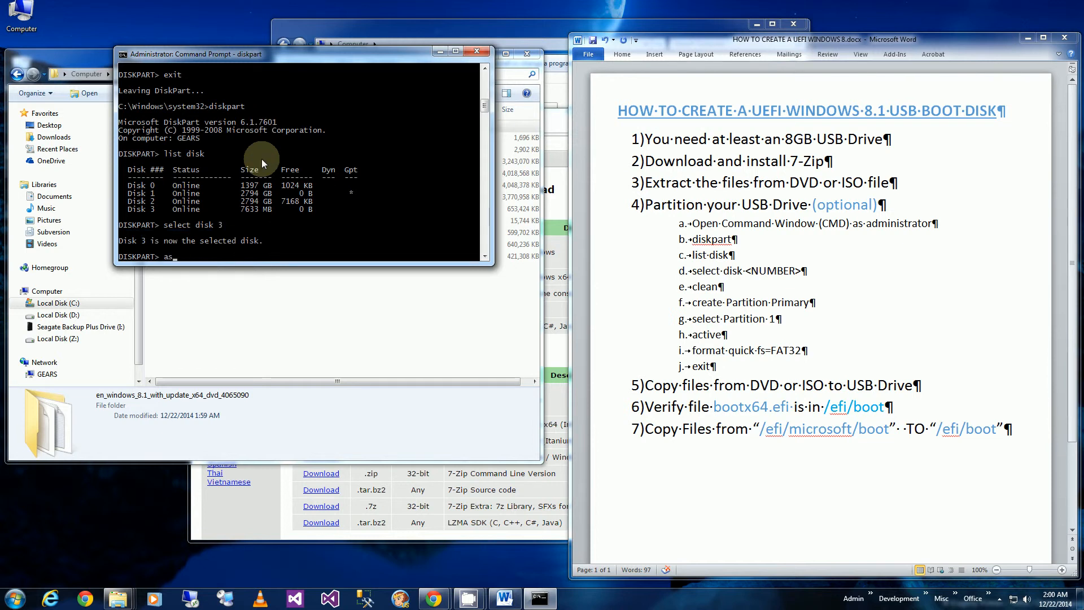
type("sign")
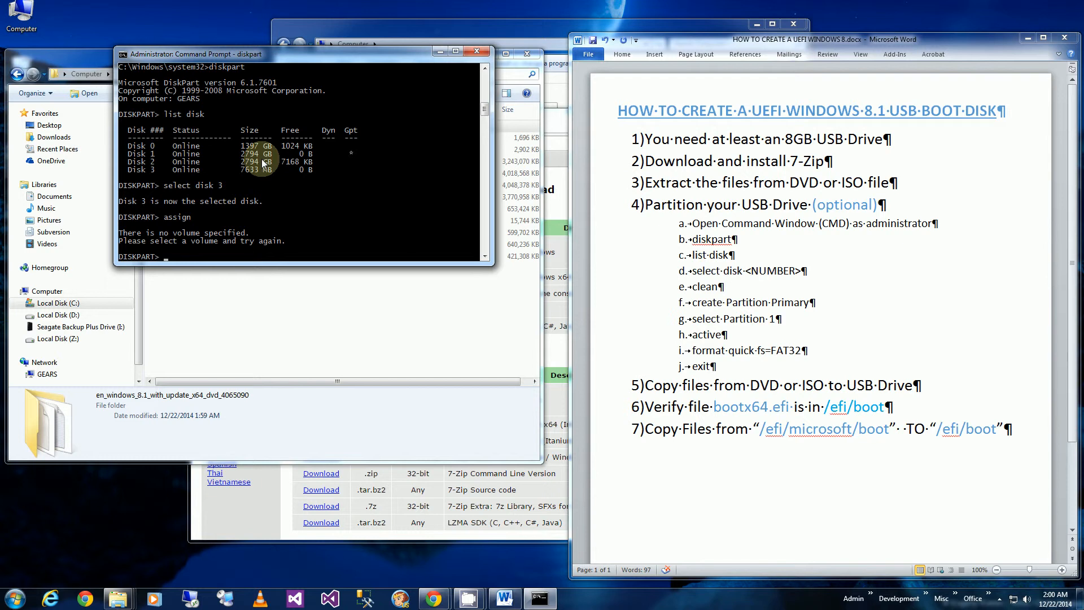
type("select p")
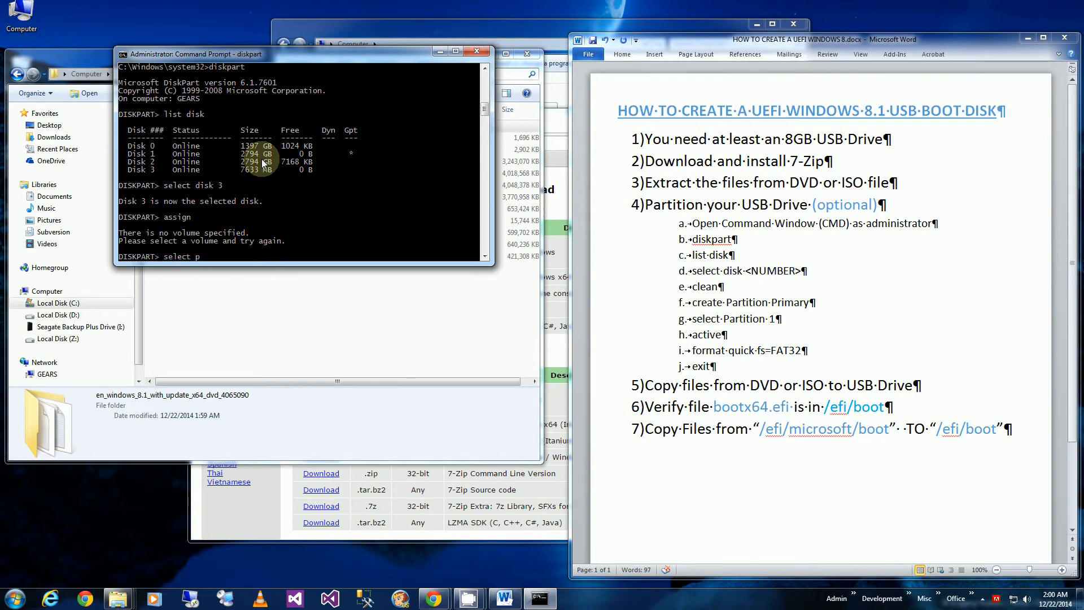
type("artition 1")
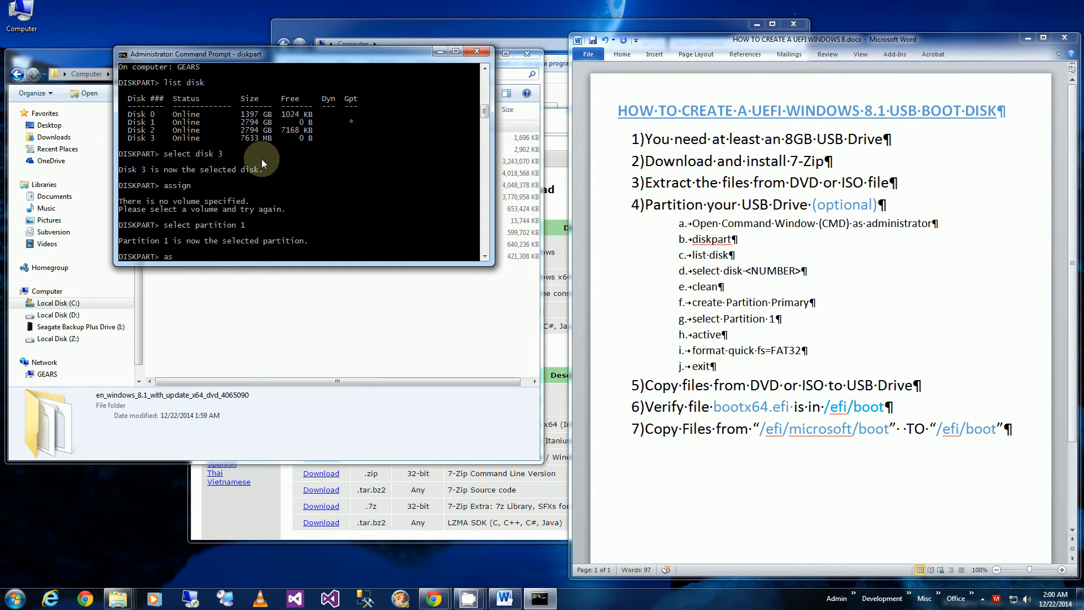
type("assign")
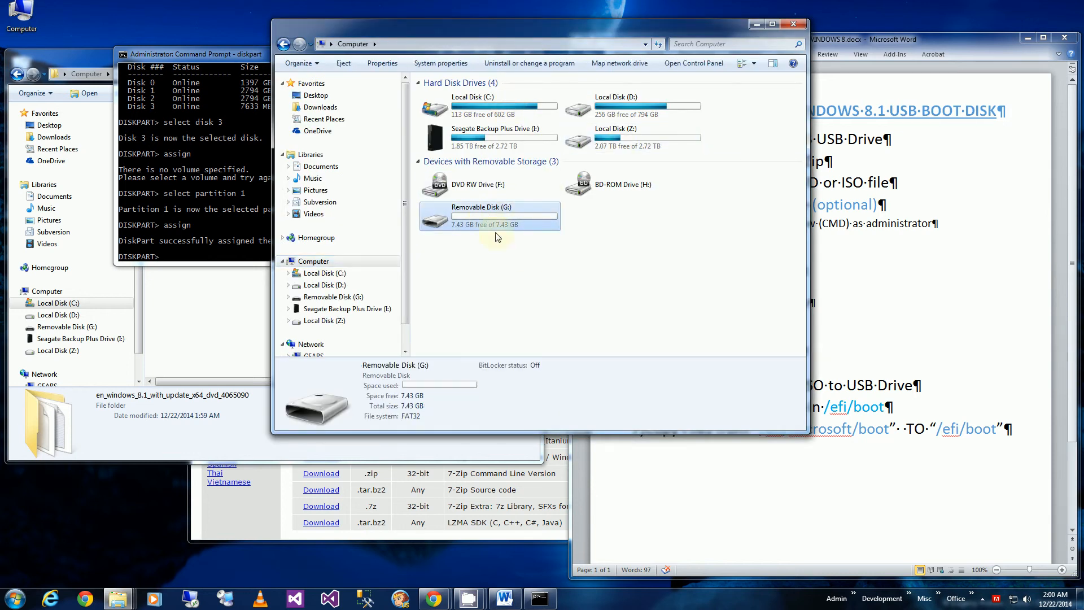
mouse_move(462, 219)
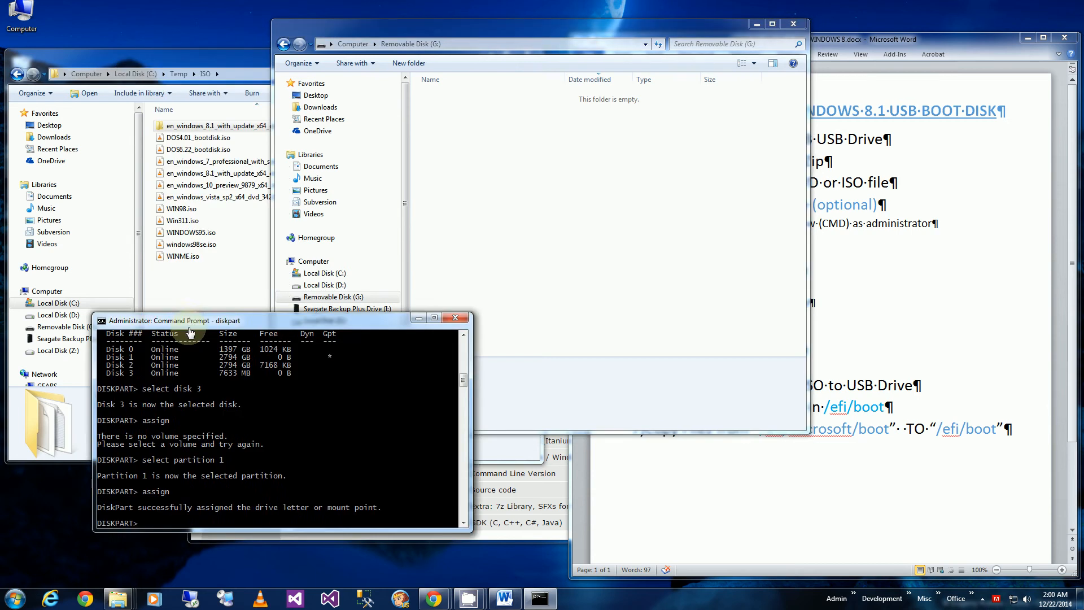
- Open the extracted Windows 8.1 folder and select all its files for copying to G:
left_click(228, 125)
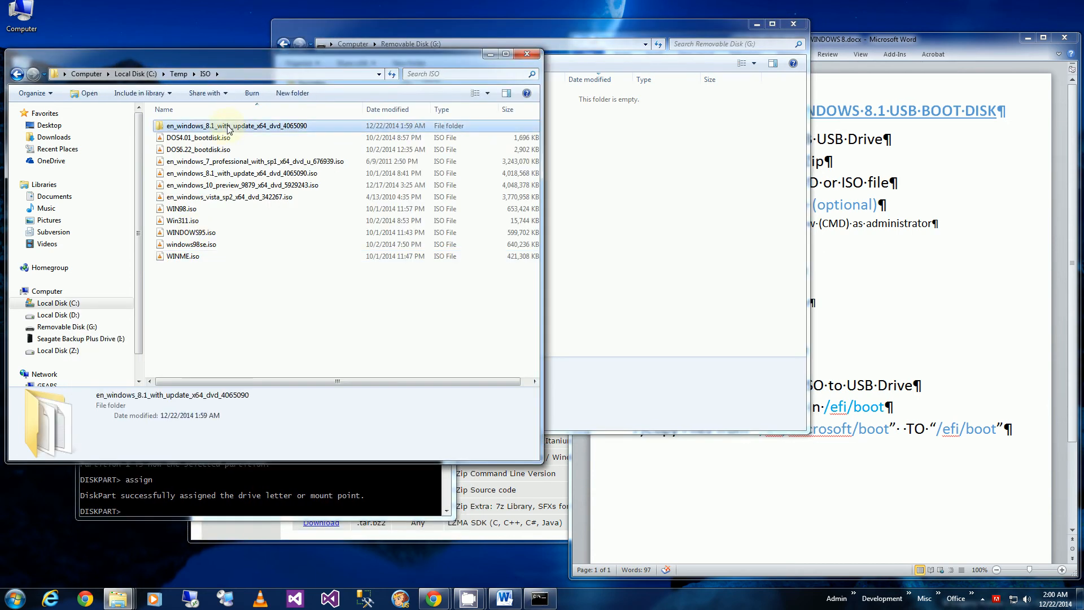
double_click(227, 126)
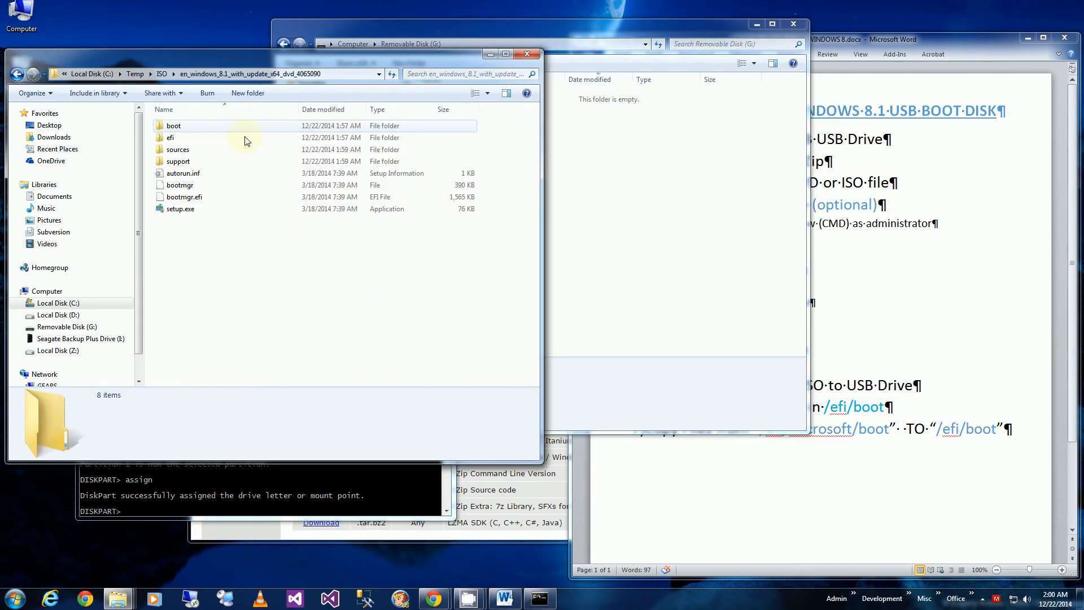
key("ctrl+a")
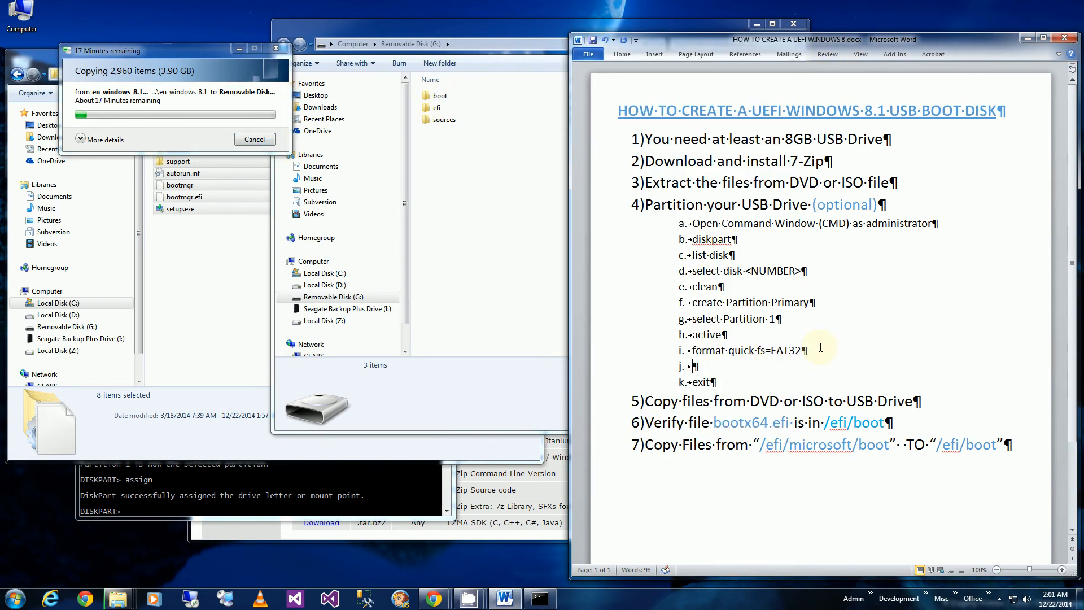
- Type 'assign' as a new step before 'exit' in the Word guide
type("assign")
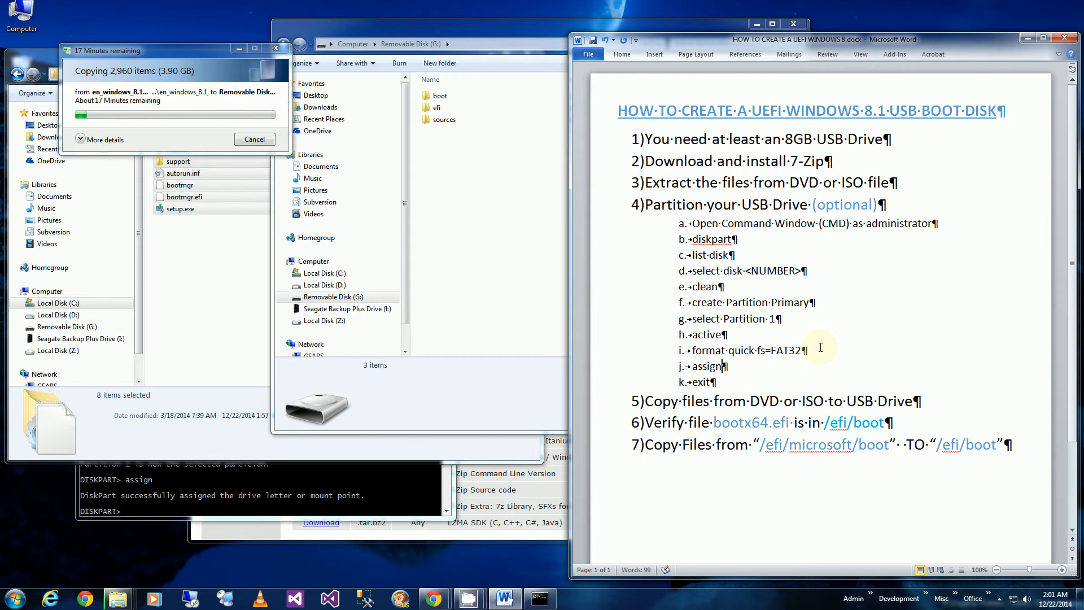
mouse_move(879, 335)
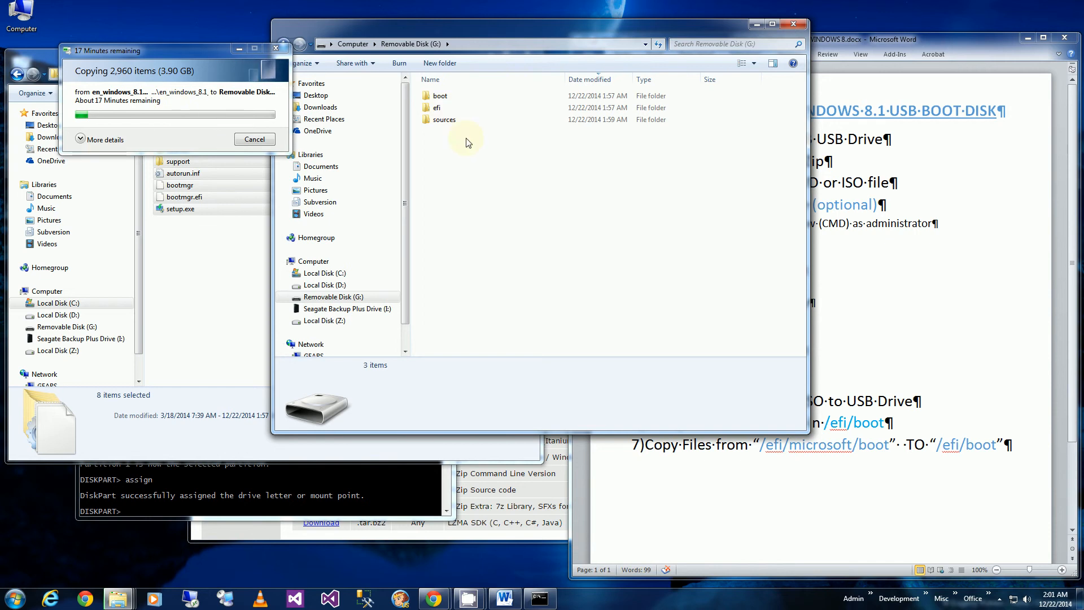
- Browse G:\efi\microsoft\boot, select its eight items, and go back to efi
left_click(440, 96)
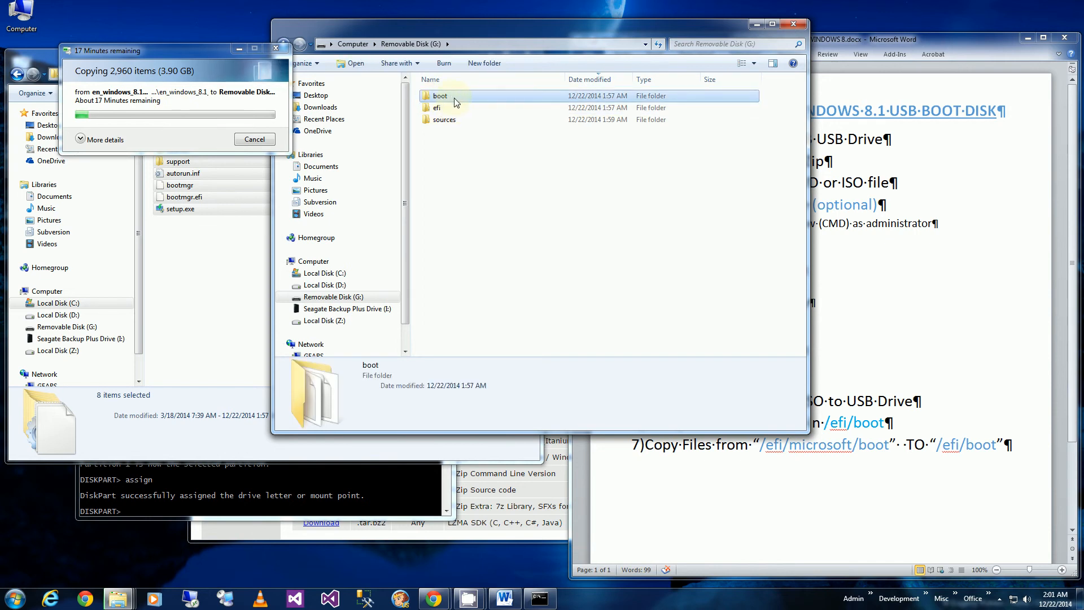
mouse_move(447, 112)
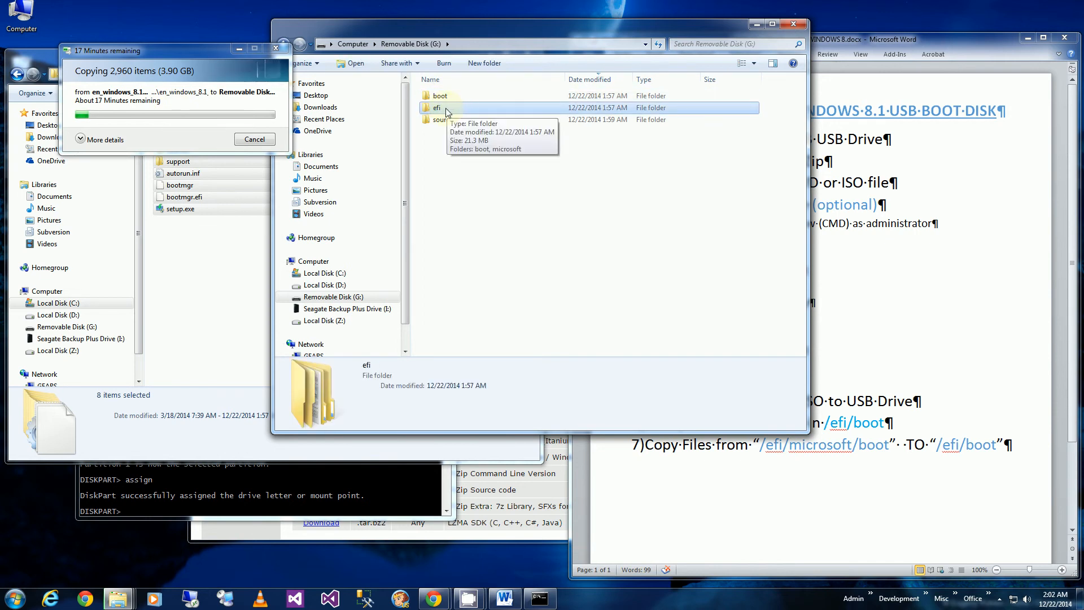
double_click(436, 108)
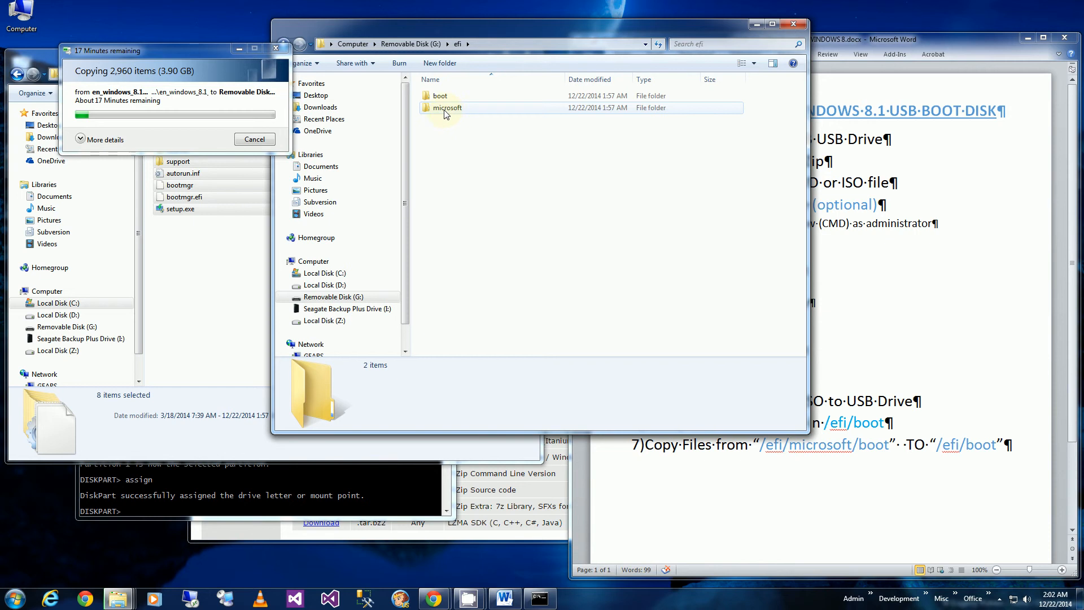
left_click(446, 107)
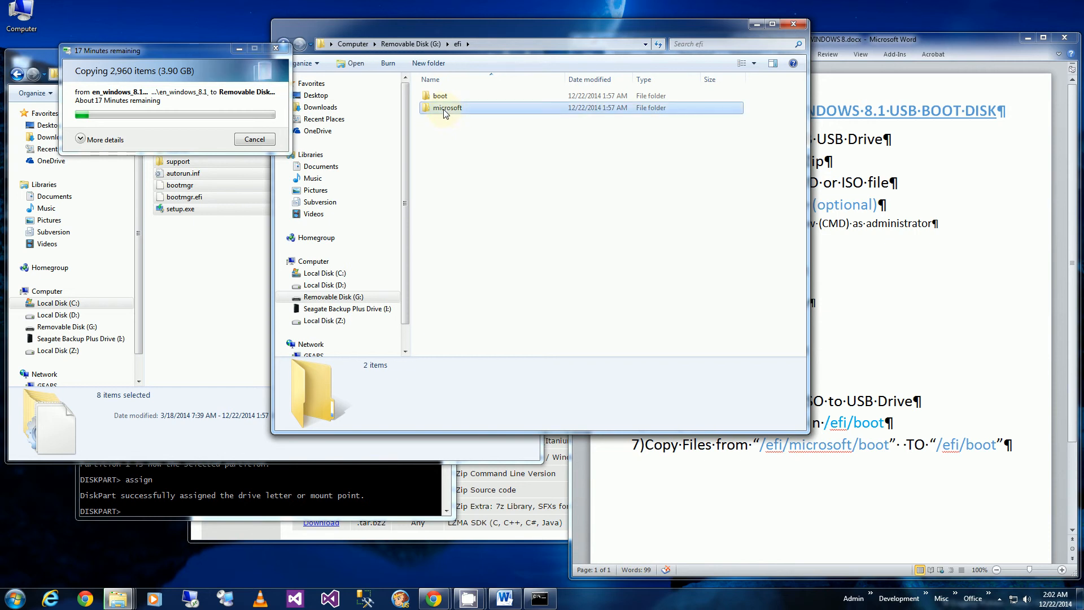
left_click(446, 107)
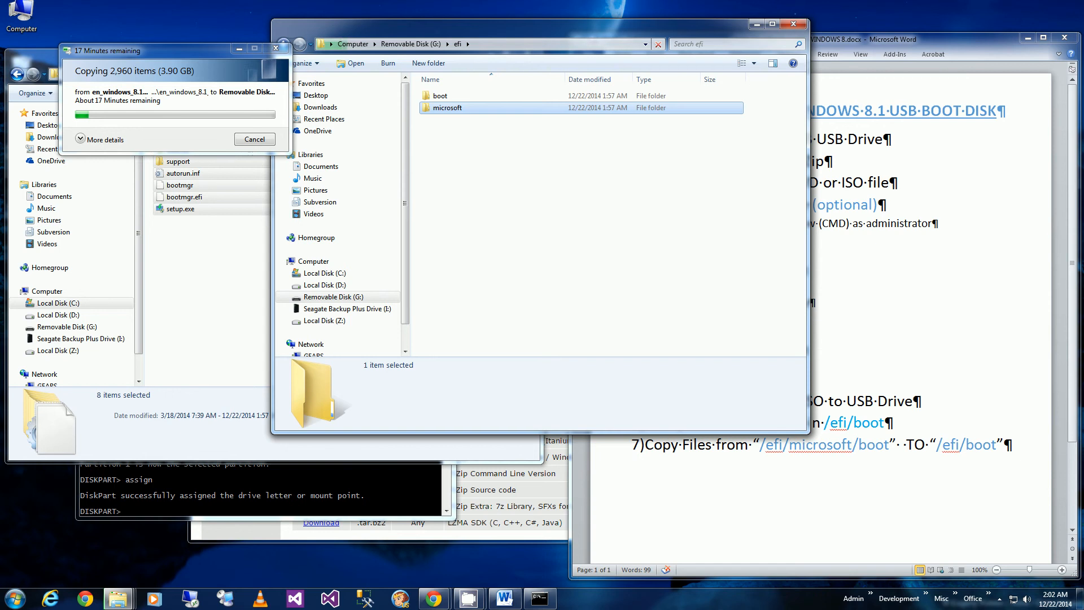
double_click(446, 107)
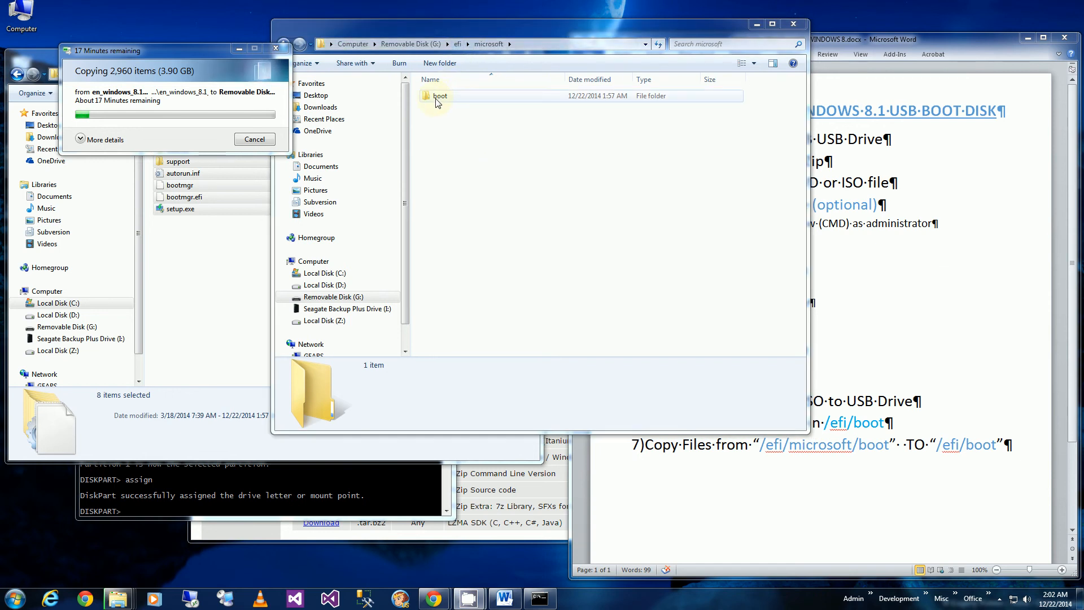
double_click(439, 95)
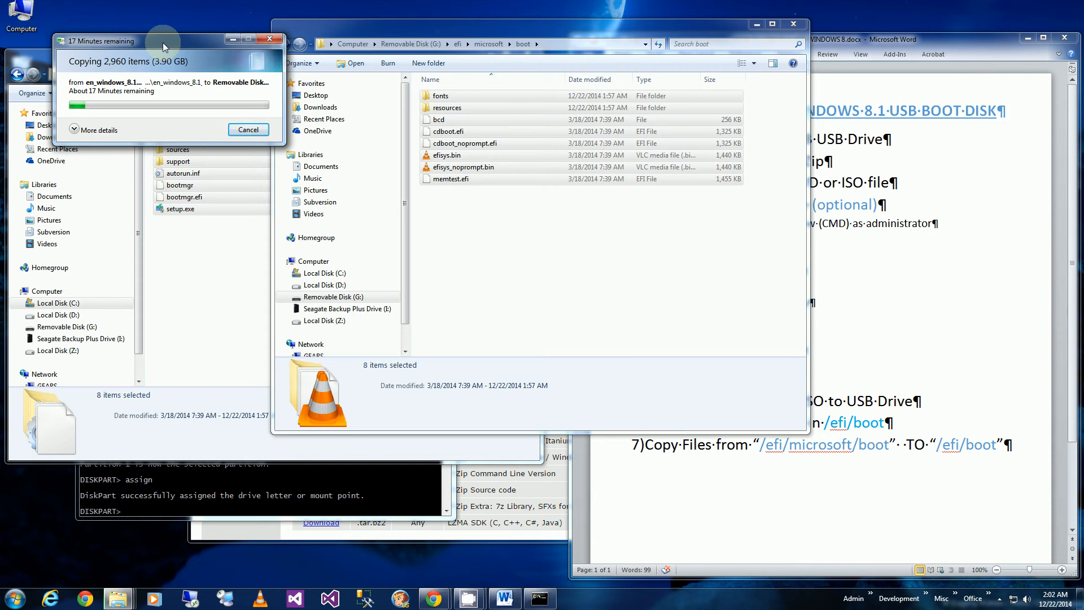
left_click(526, 223)
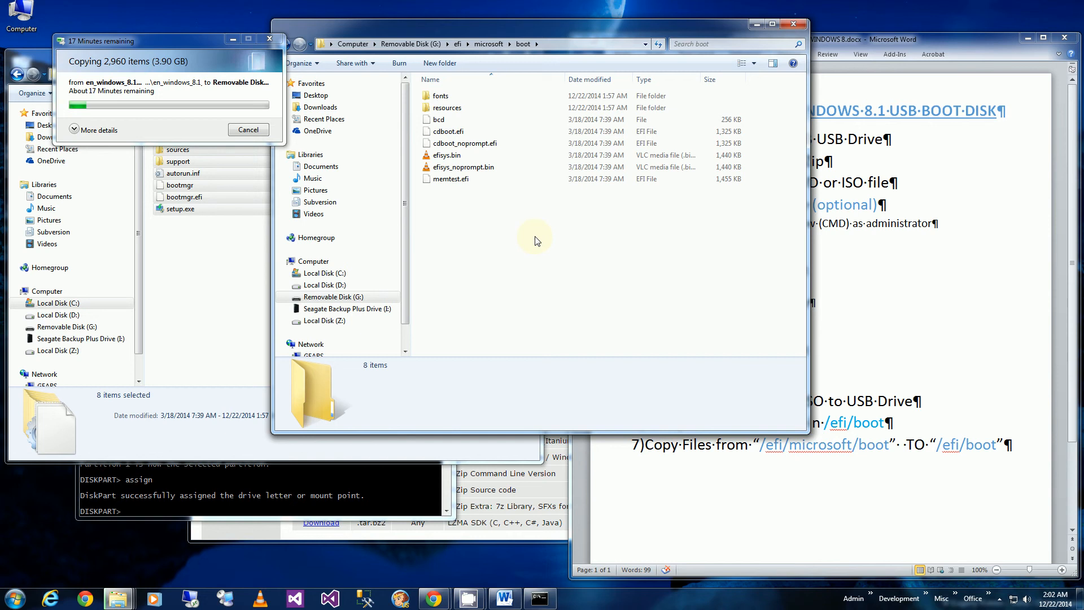
mouse_move(551, 230)
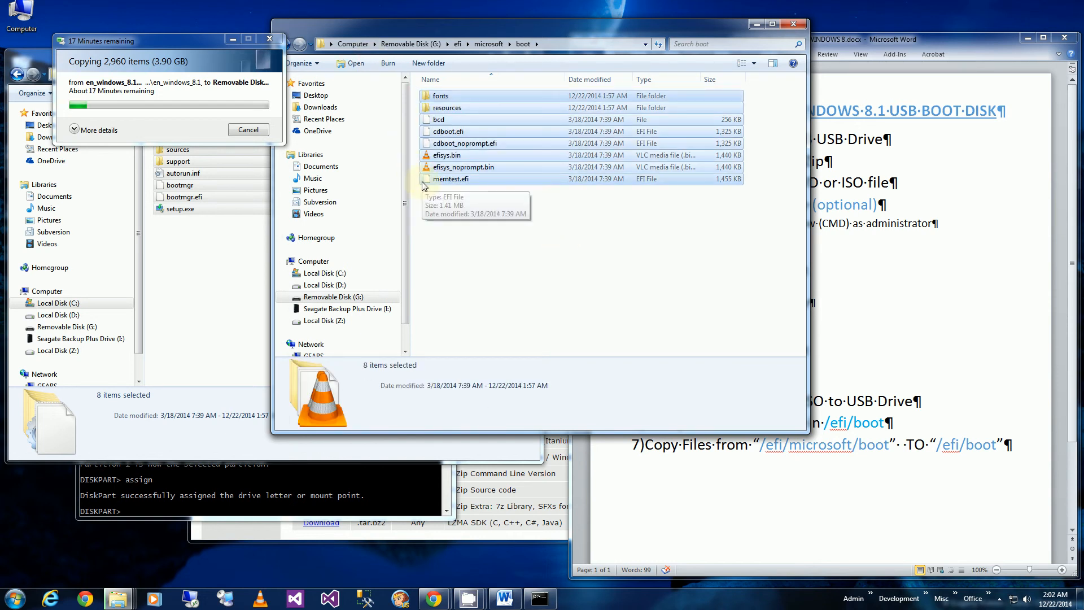
left_click(489, 44)
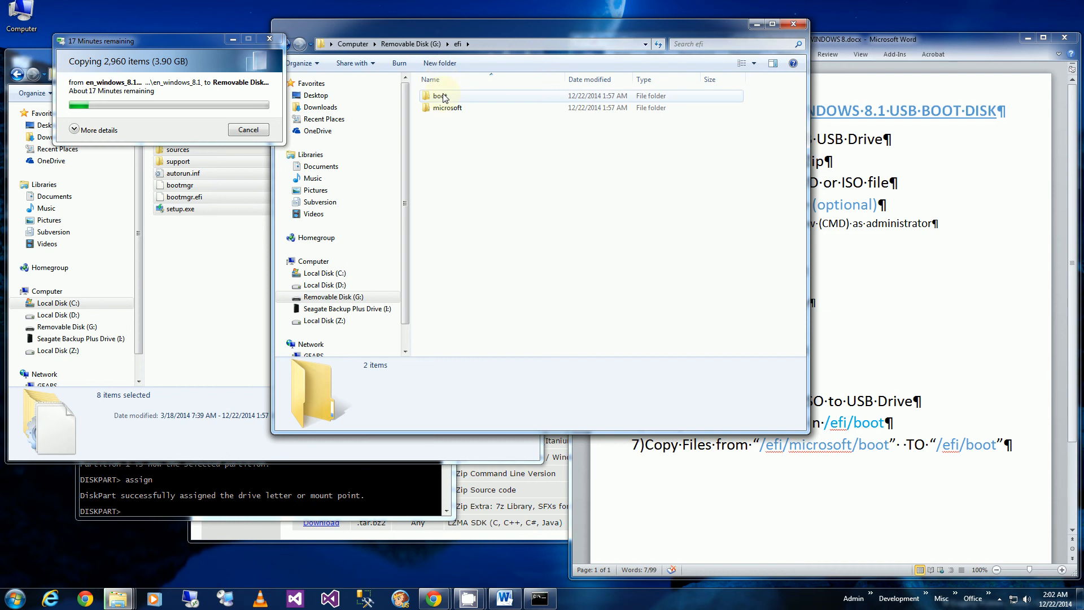
- Open the USB drive's efi\boot folder and select bootx64.efi to confirm it exists
double_click(433, 95)
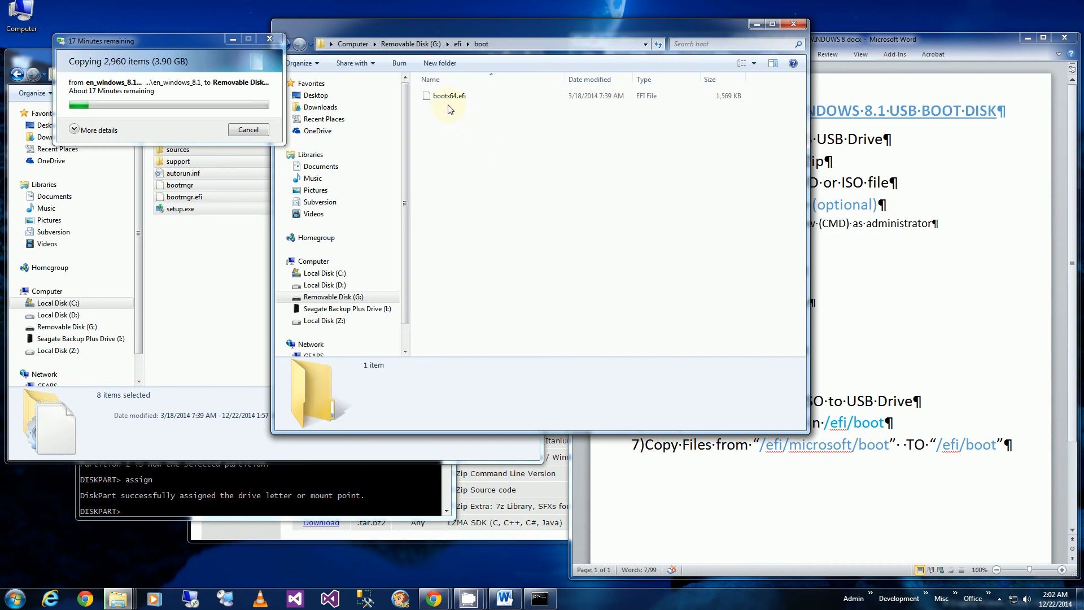
left_click(448, 96)
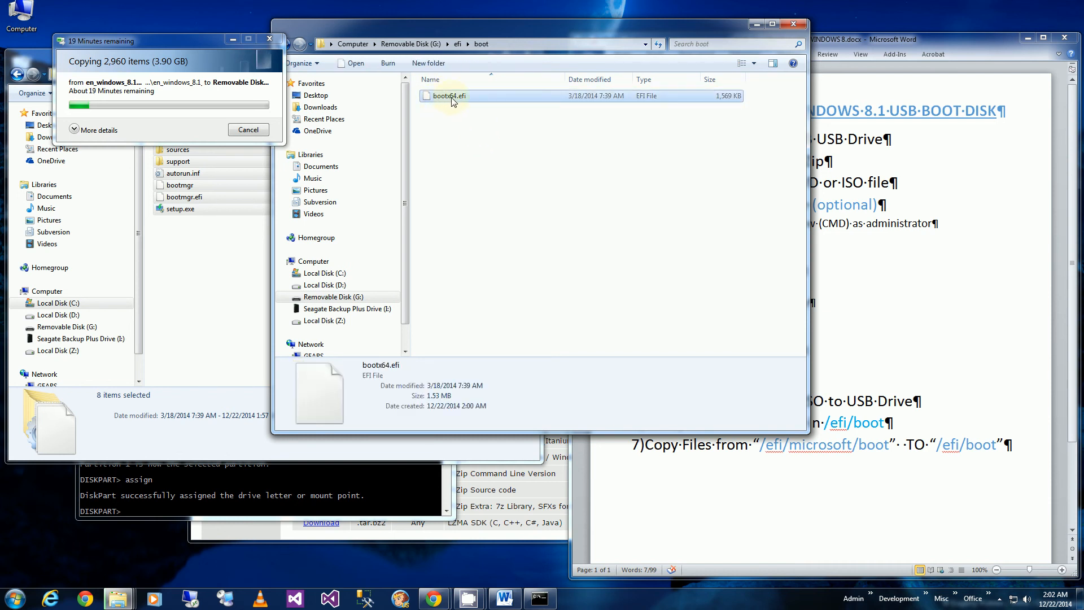